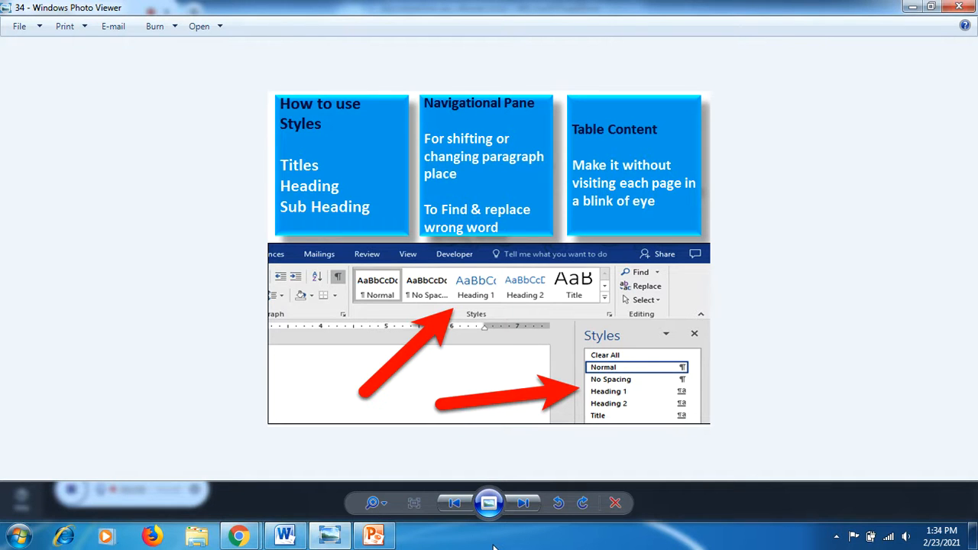
Leave the overview slide and return to the New Zealand Seaweed document in Word
{"action": "left_click", "coordinate": [285, 535]}
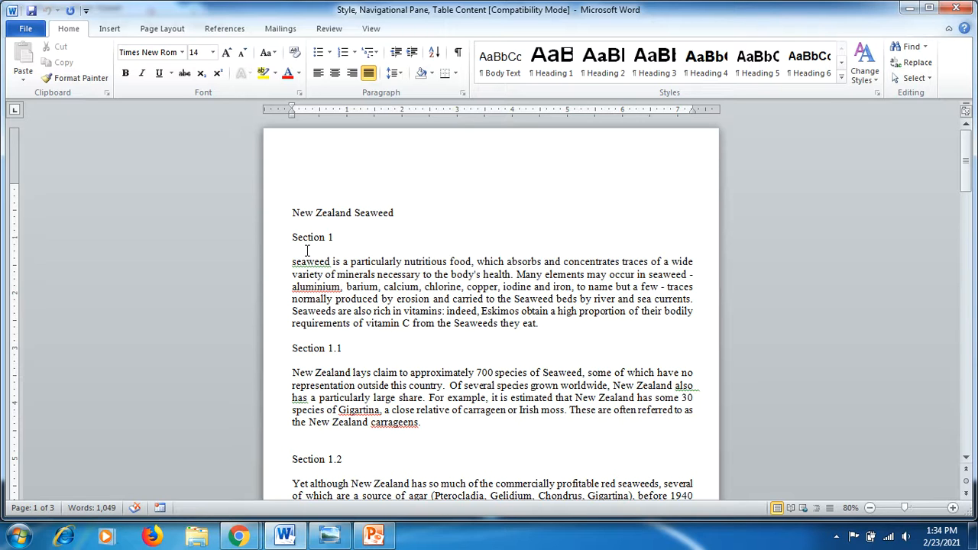
{"action": "mouse_move", "coordinate": [851, 220]}
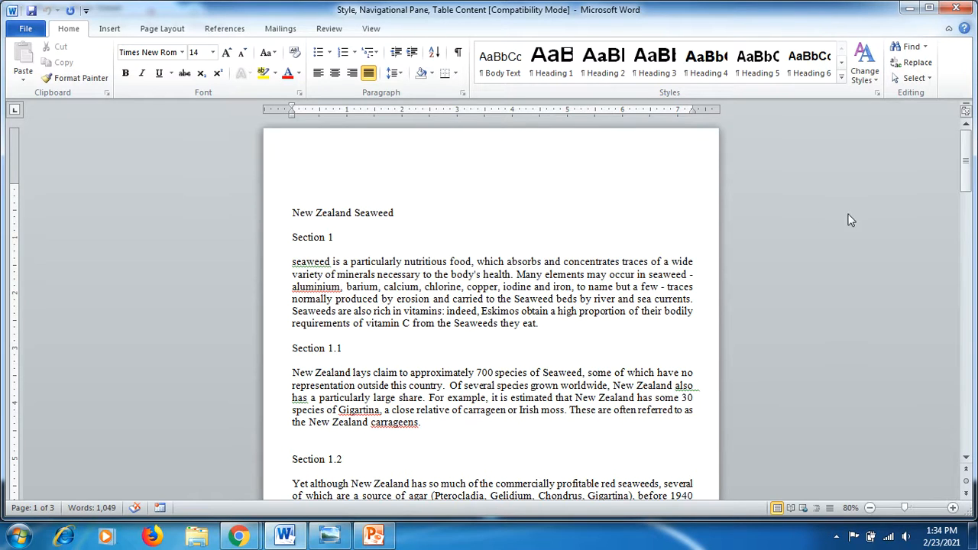
{"action": "scroll", "scroll_direction": "down", "scroll_amount": 3}
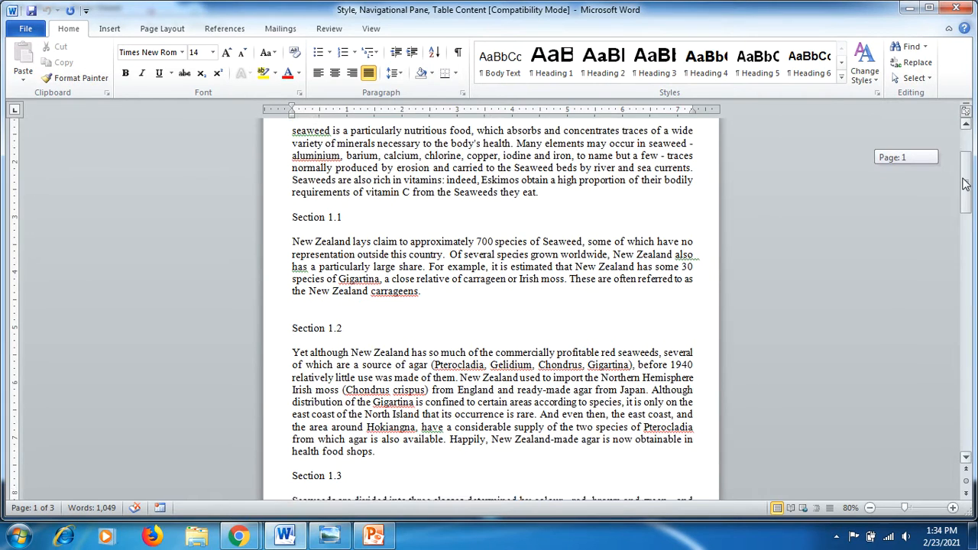
{"action": "scroll", "scroll_direction": "down", "scroll_amount": 3}
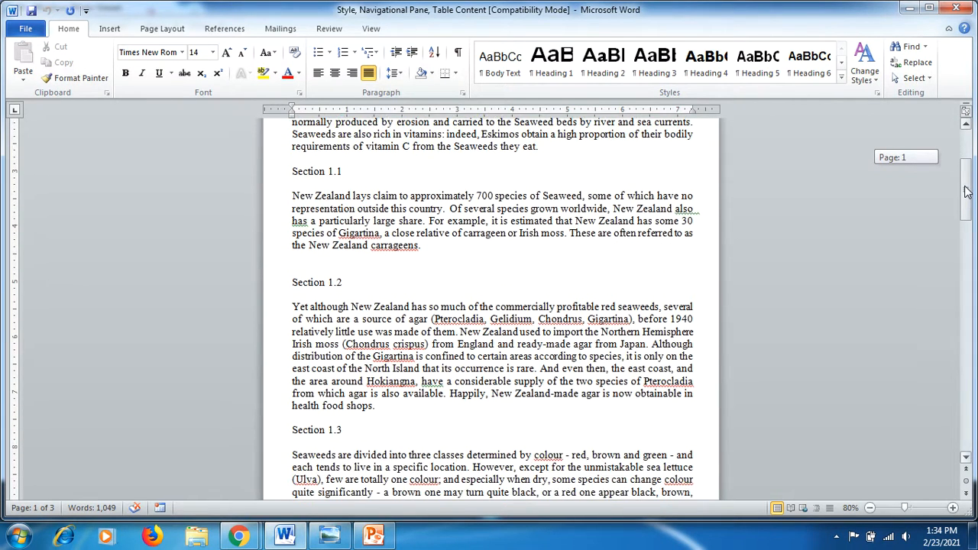
{"action": "scroll", "scroll_direction": "down", "scroll_amount": 3}
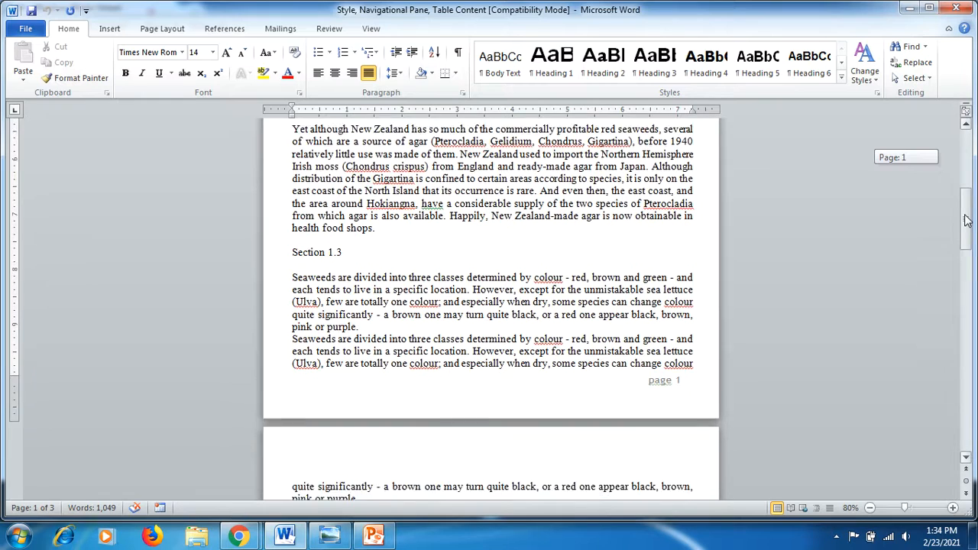
{"action": "scroll", "scroll_direction": "down", "scroll_amount": 3}
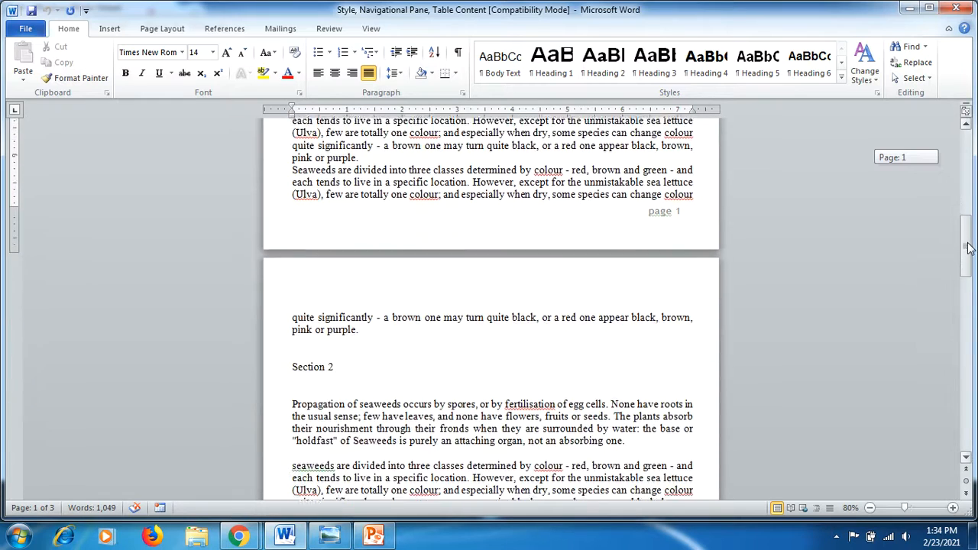
{"action": "scroll", "scroll_direction": "down", "scroll_amount": 3}
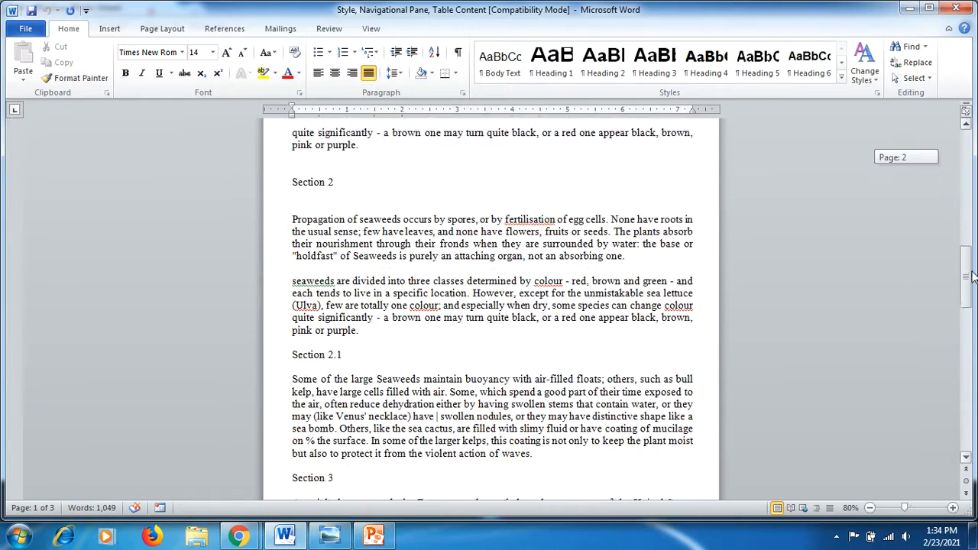
{"action": "scroll", "scroll_direction": "down", "scroll_amount": 3}
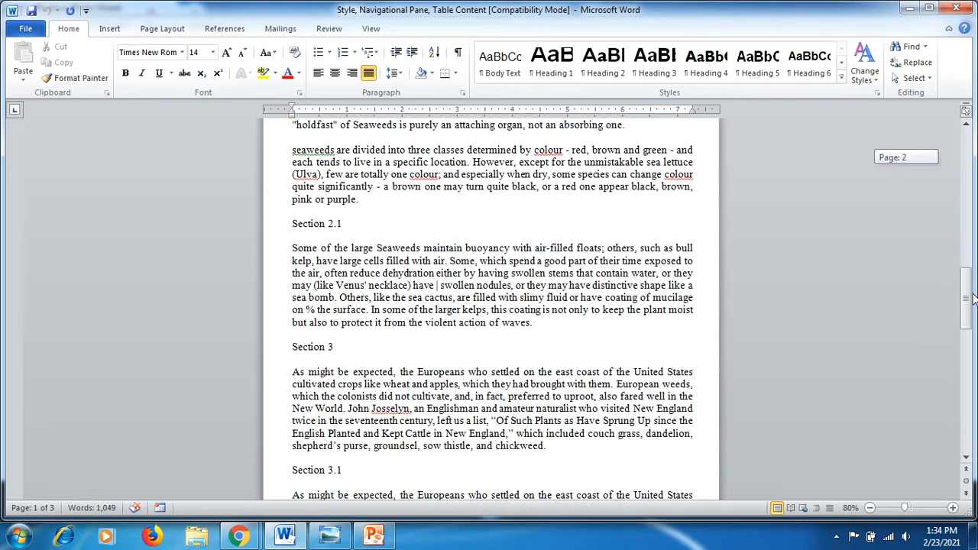
{"action": "scroll", "scroll_direction": "down", "scroll_amount": 3}
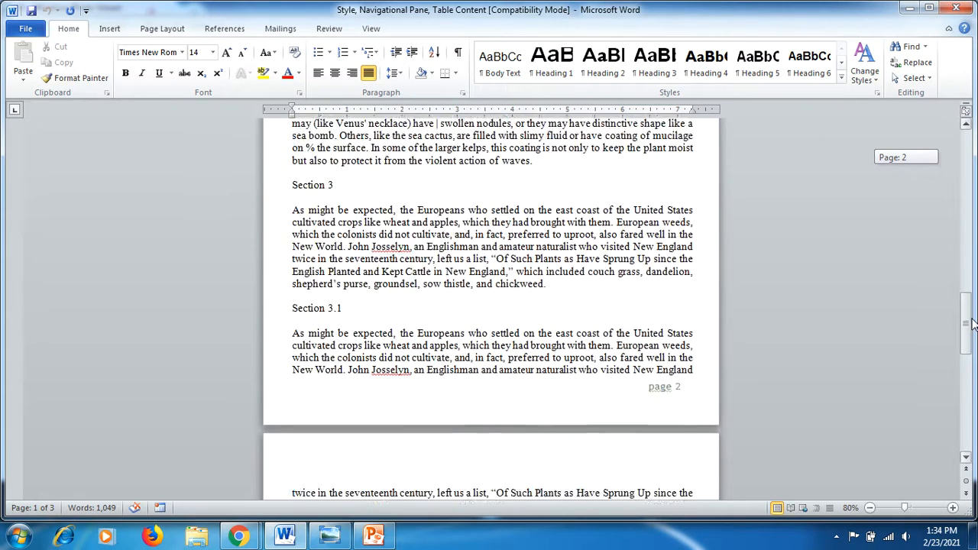
{"action": "scroll", "scroll_direction": "down", "scroll_amount": 3}
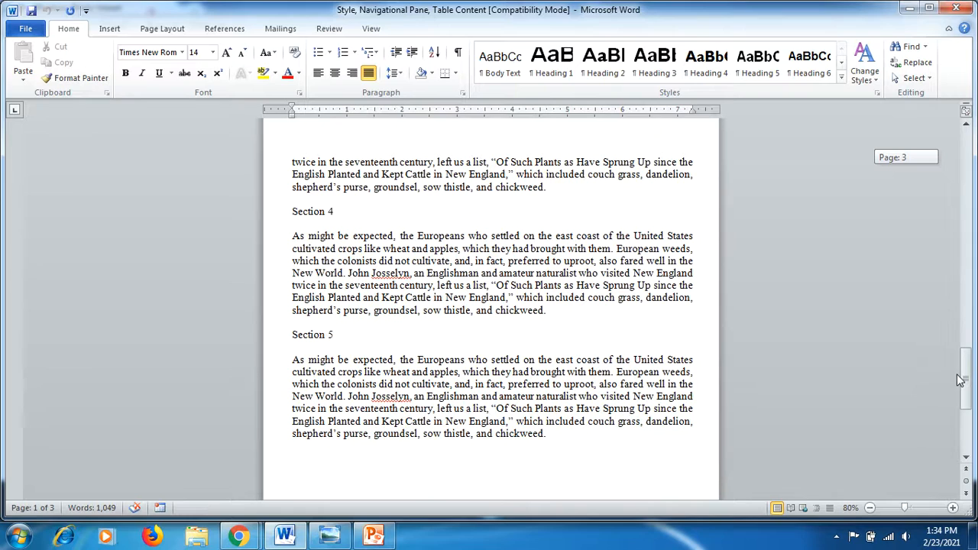
{"action": "scroll", "scroll_direction": "up", "scroll_amount": 3}
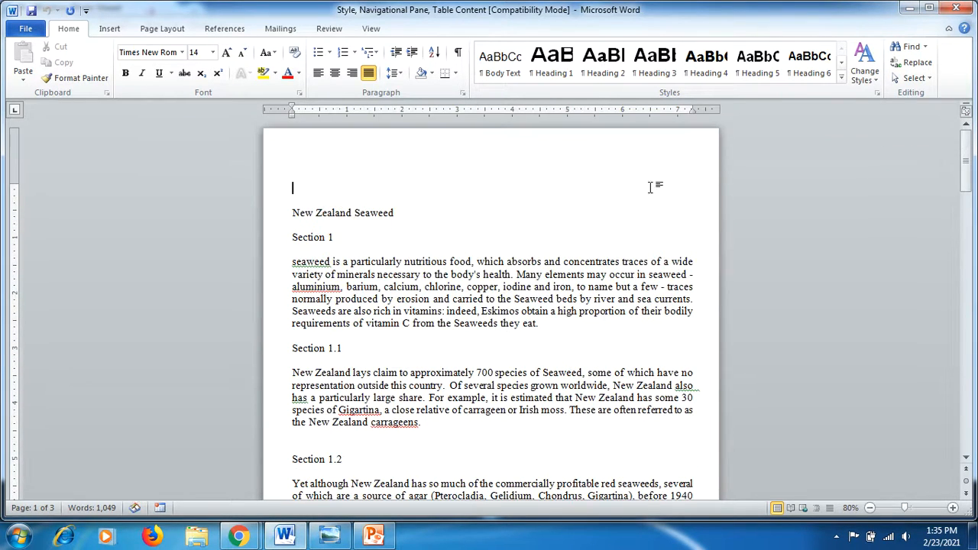
{"action": "mouse_move", "coordinate": [456, 215]}
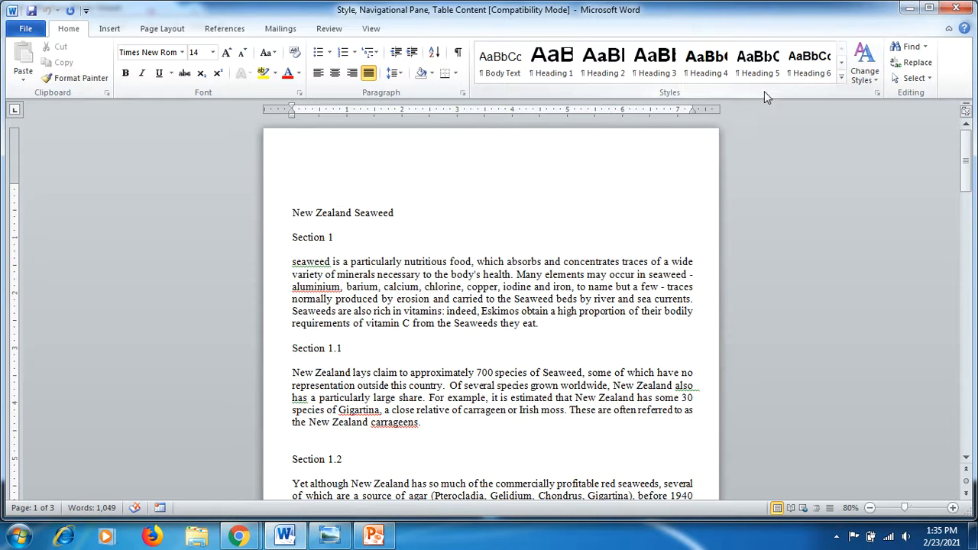
{"action": "mouse_move", "coordinate": [679, 97]}
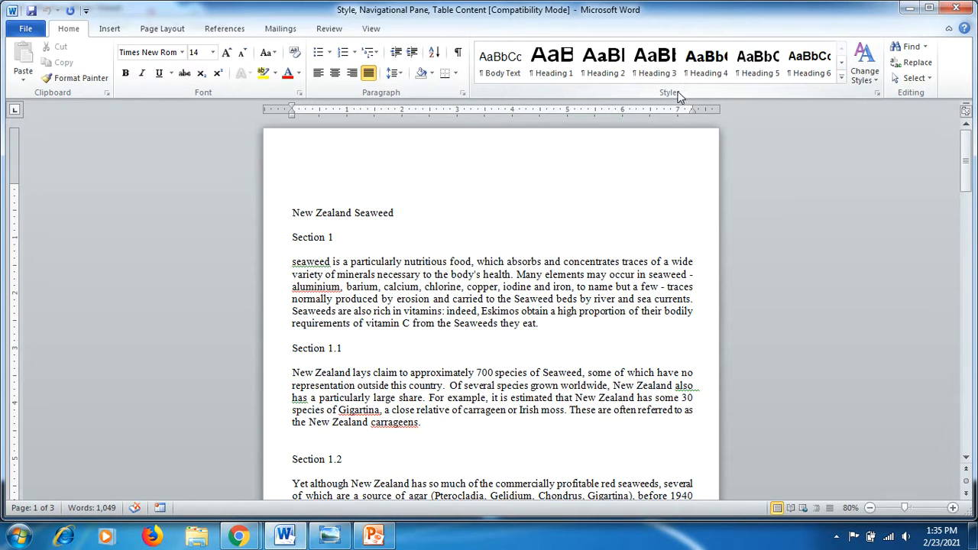
{"action": "mouse_move", "coordinate": [841, 82]}
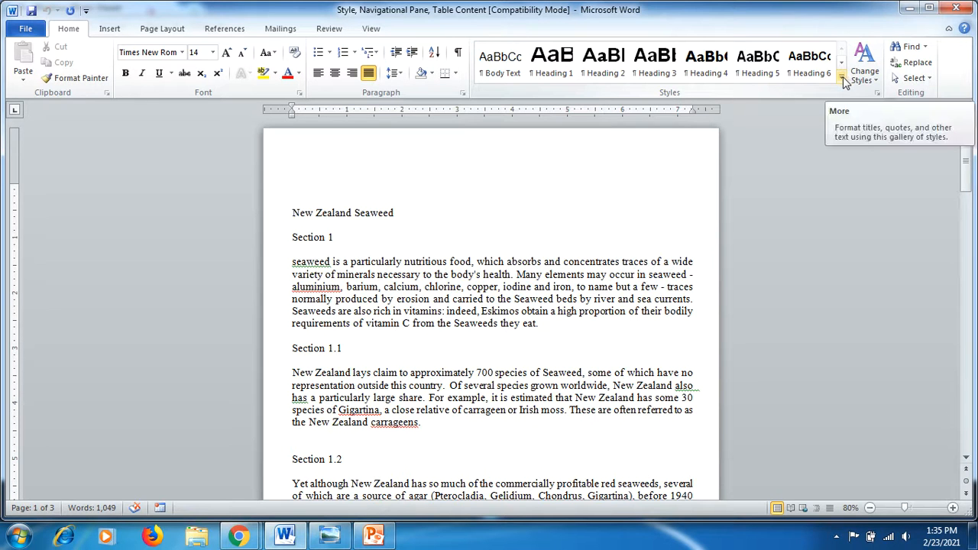
Apply the Title style to the 'New Zealand Seaweed' line from the Styles gallery
{"action": "left_click", "coordinate": [840, 81]}
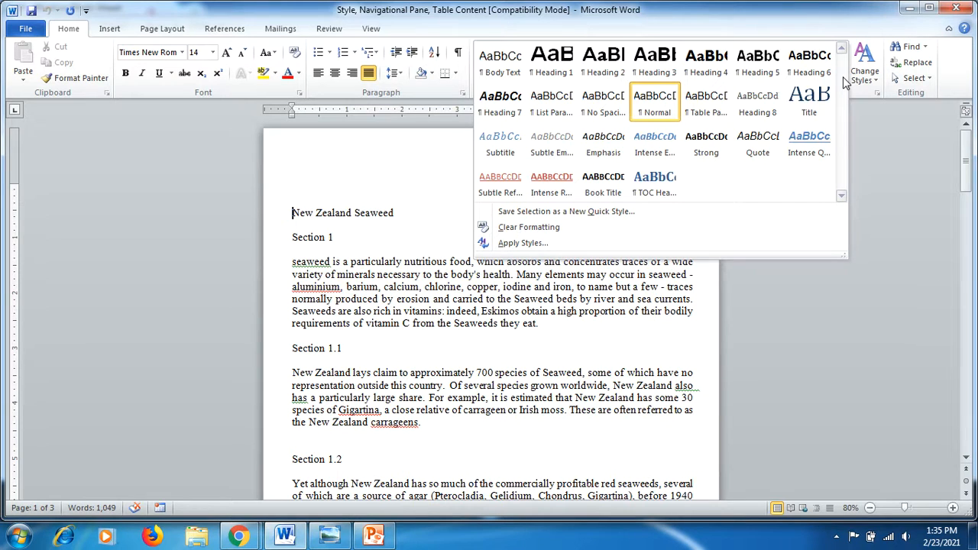
{"action": "left_click", "coordinate": [808, 99]}
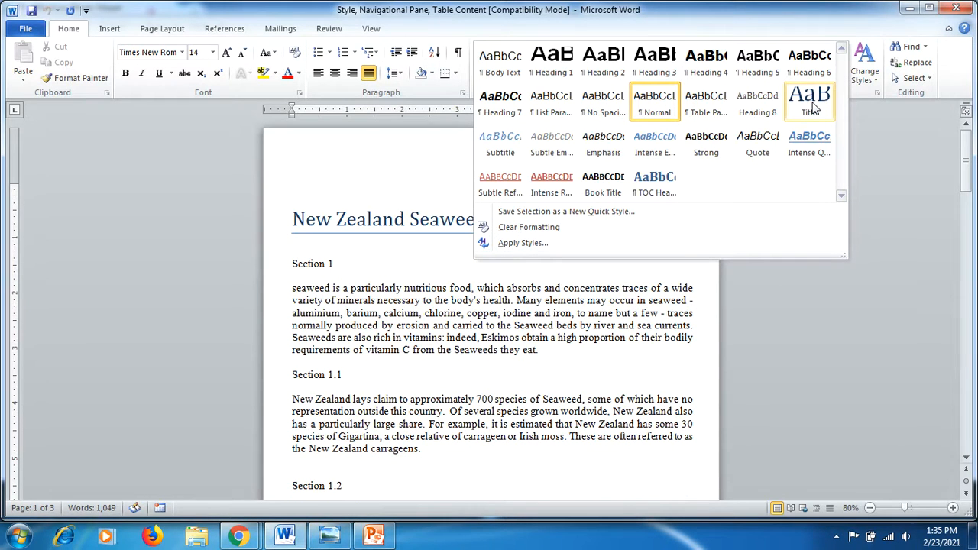
{"action": "mouse_move", "coordinate": [809, 99]}
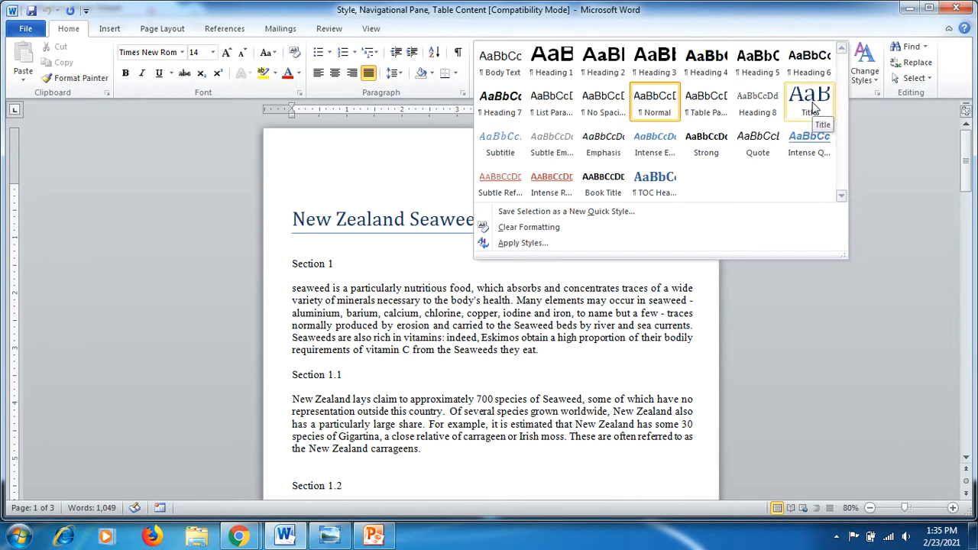
{"action": "left_click", "coordinate": [809, 99]}
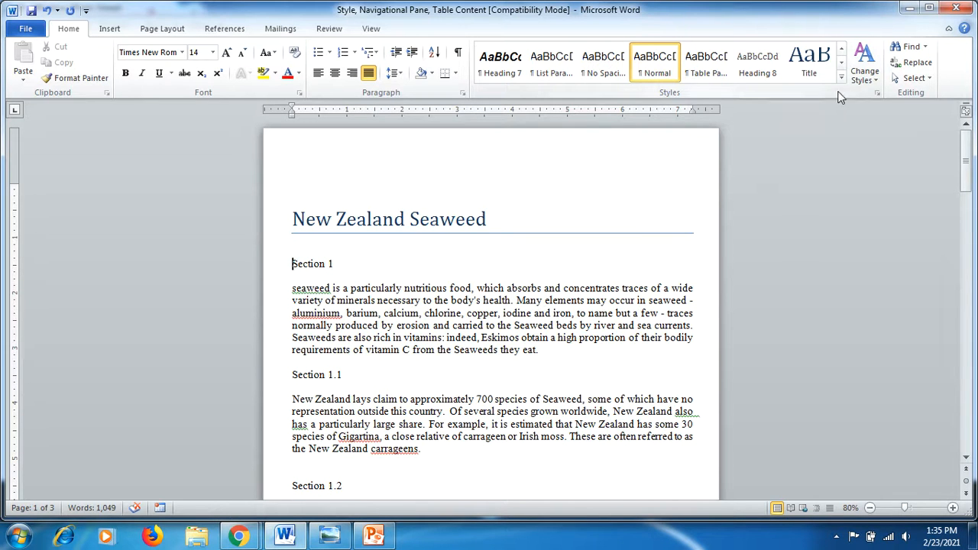
Style Section 1 as Heading 1 and Sections 1.1, 1.2 and 1.3 as Heading 2
{"action": "left_click", "coordinate": [841, 82]}
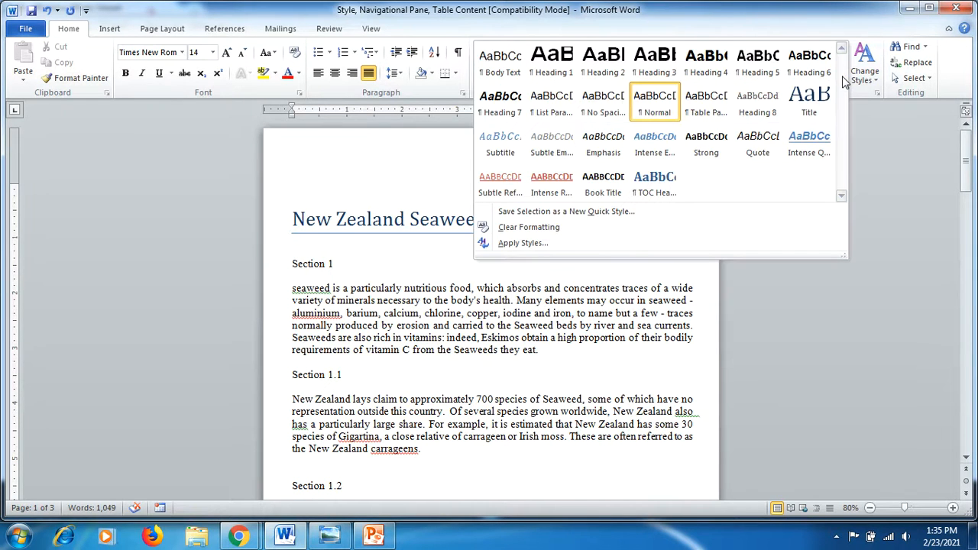
{"action": "left_click", "coordinate": [654, 61]}
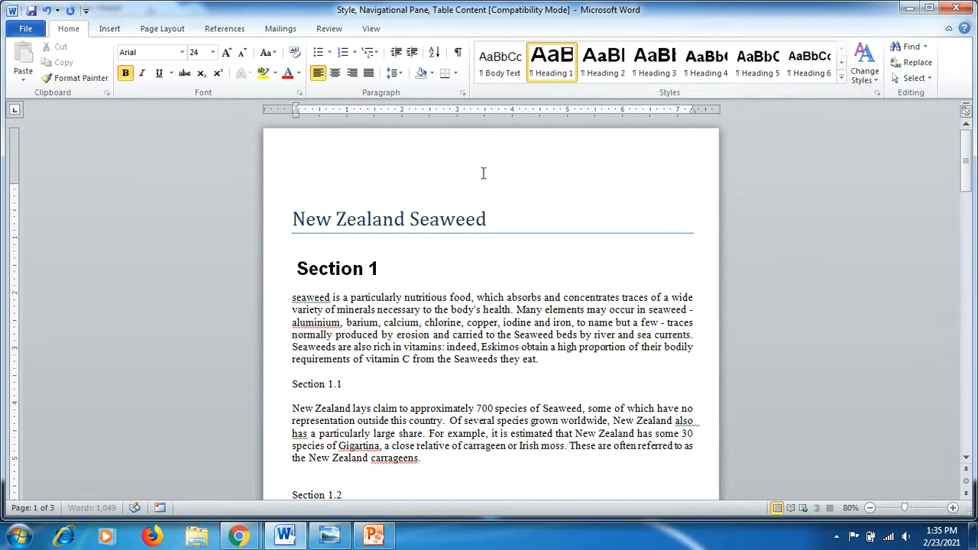
{"action": "mouse_move", "coordinate": [261, 473]}
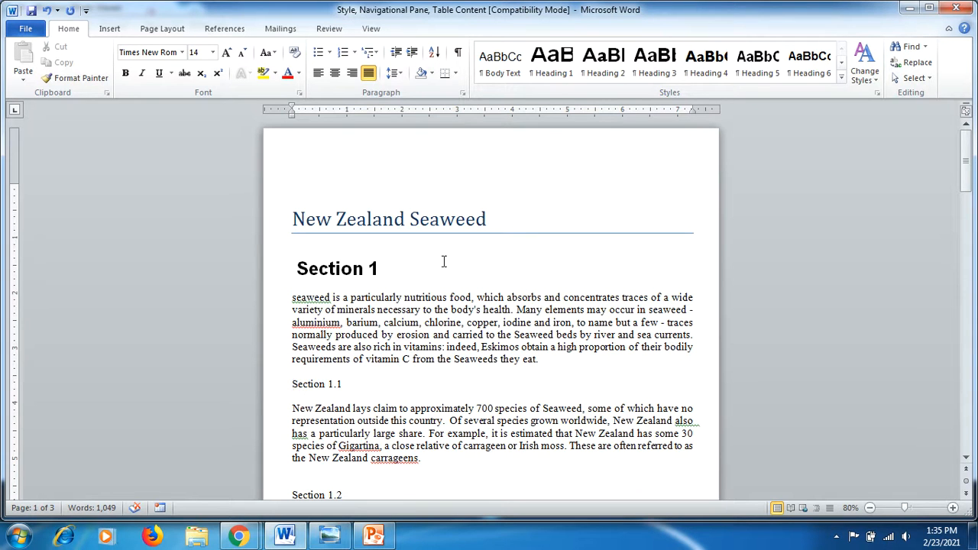
{"action": "left_click", "coordinate": [603, 63]}
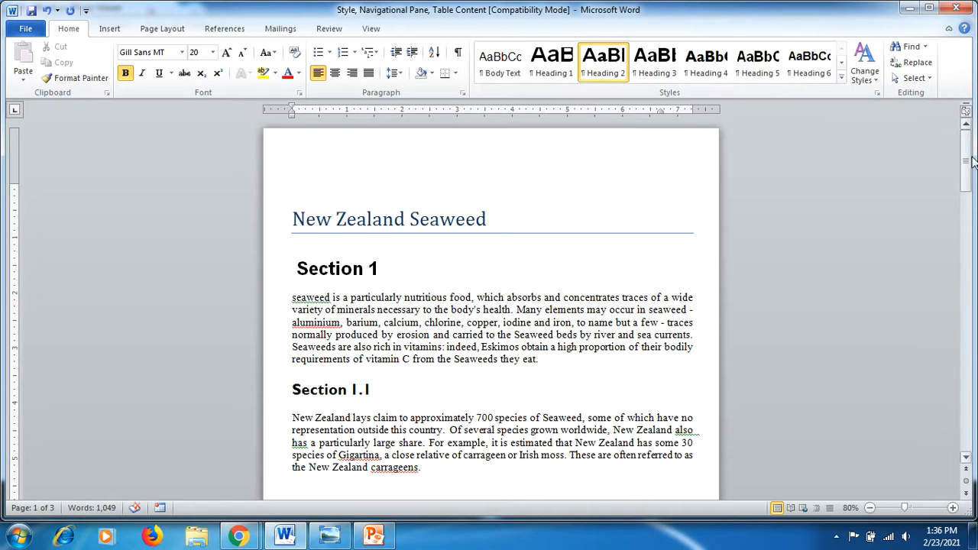
{"action": "scroll", "scroll_direction": "down", "scroll_amount": 3}
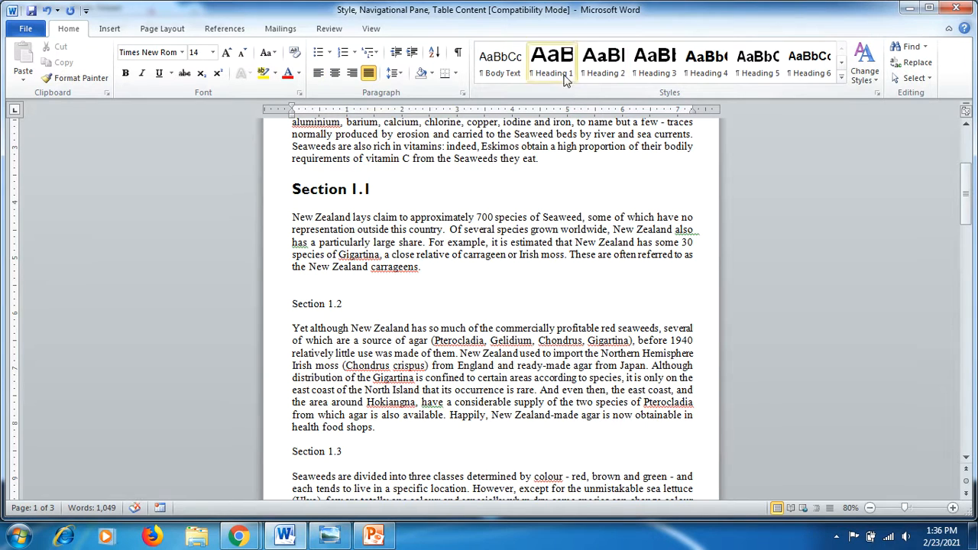
{"action": "left_click", "coordinate": [603, 63]}
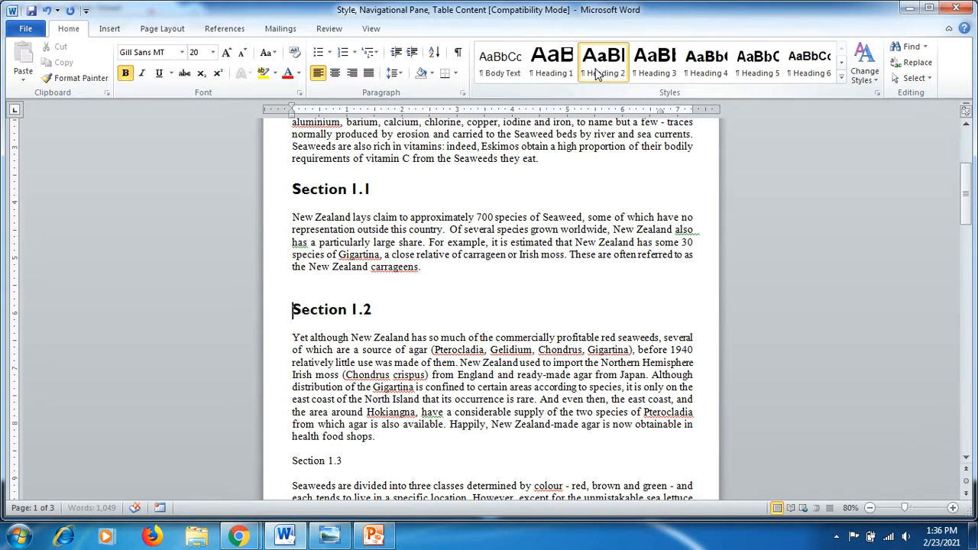
{"action": "scroll", "scroll_direction": "down", "scroll_amount": 3}
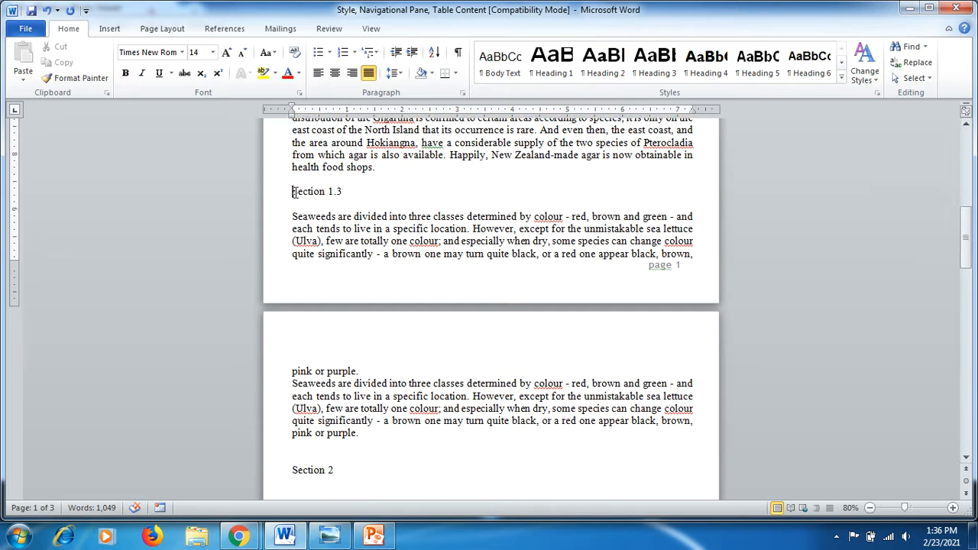
{"action": "left_click", "coordinate": [603, 63]}
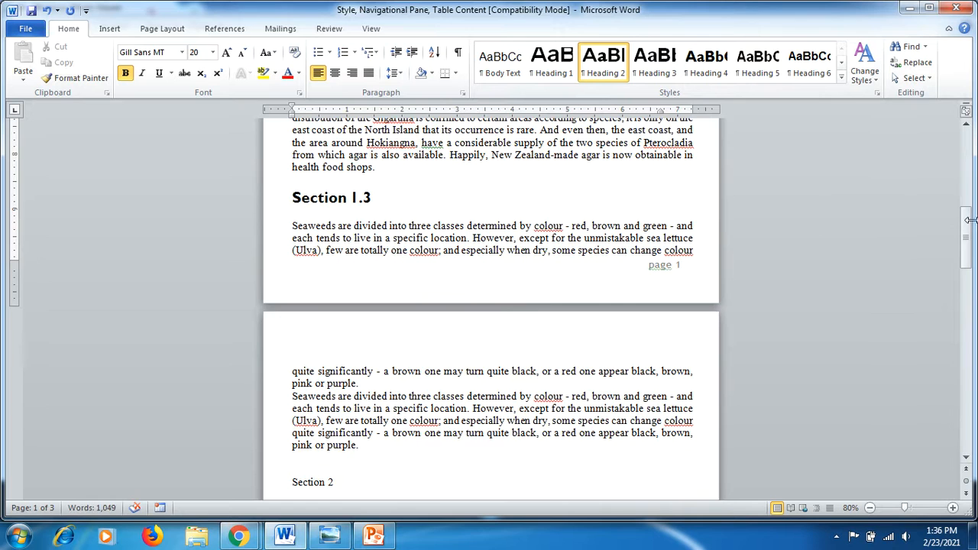
{"action": "scroll", "scroll_direction": "down", "scroll_amount": 3}
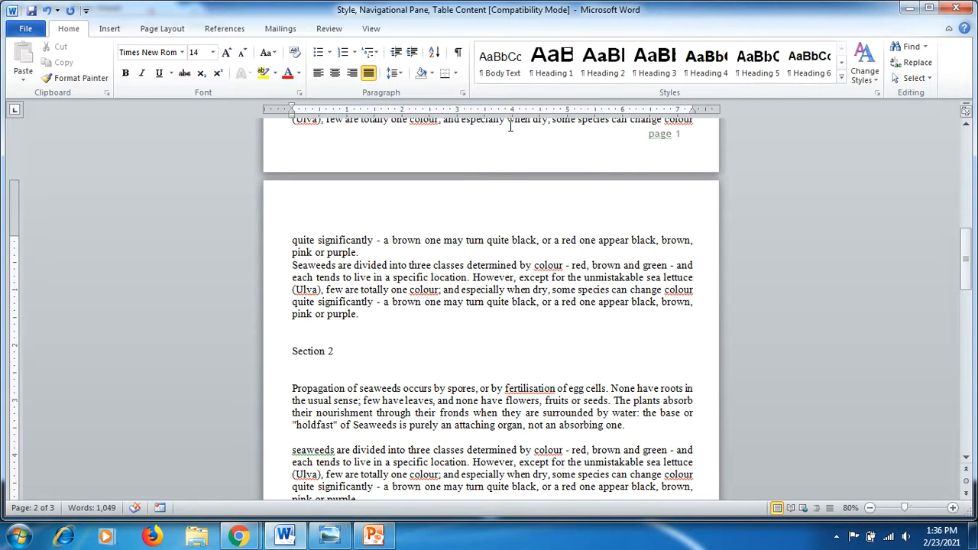
Style Sections 2 and 3 as Heading 1 and Section 2.1 as Heading 2
{"action": "left_click", "coordinate": [552, 63]}
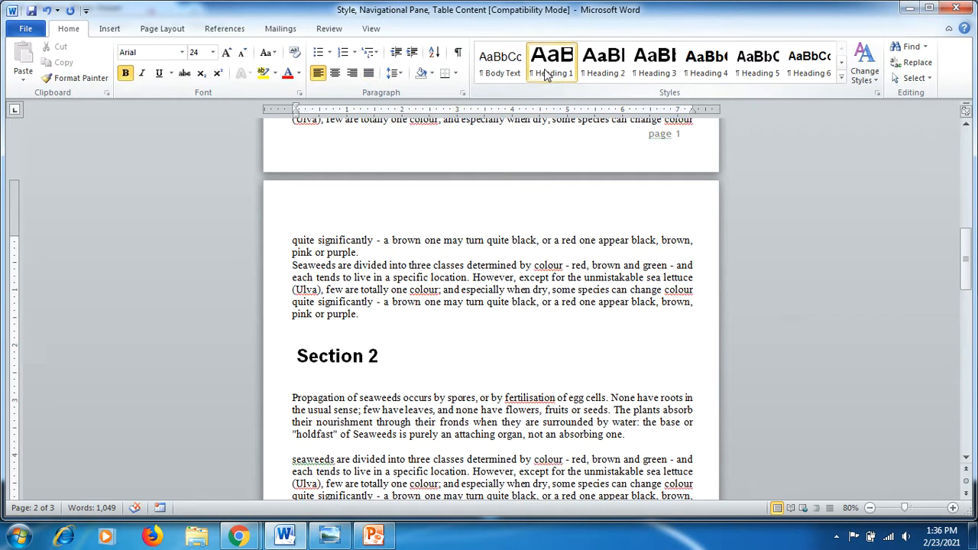
{"action": "scroll", "scroll_direction": "down", "scroll_amount": 3}
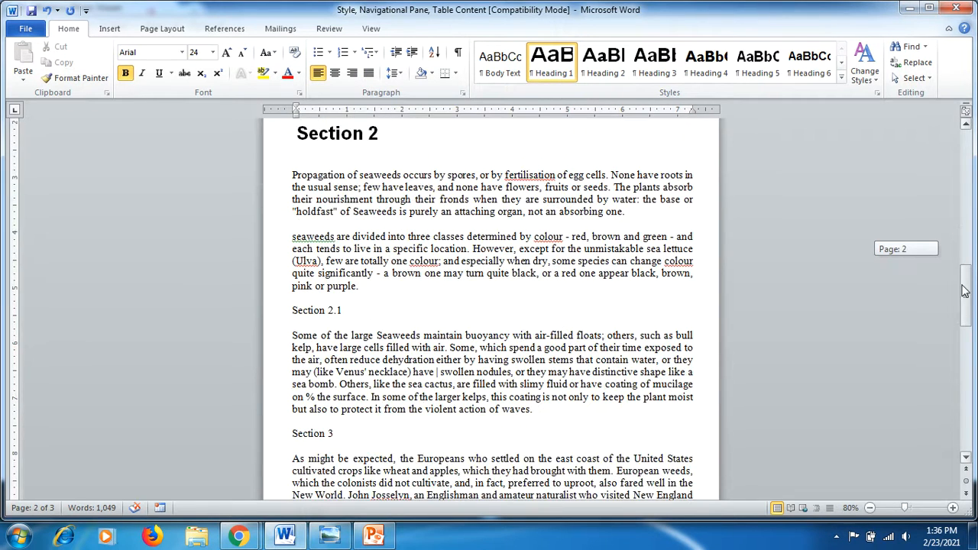
{"action": "scroll", "scroll_direction": "down", "scroll_amount": 3}
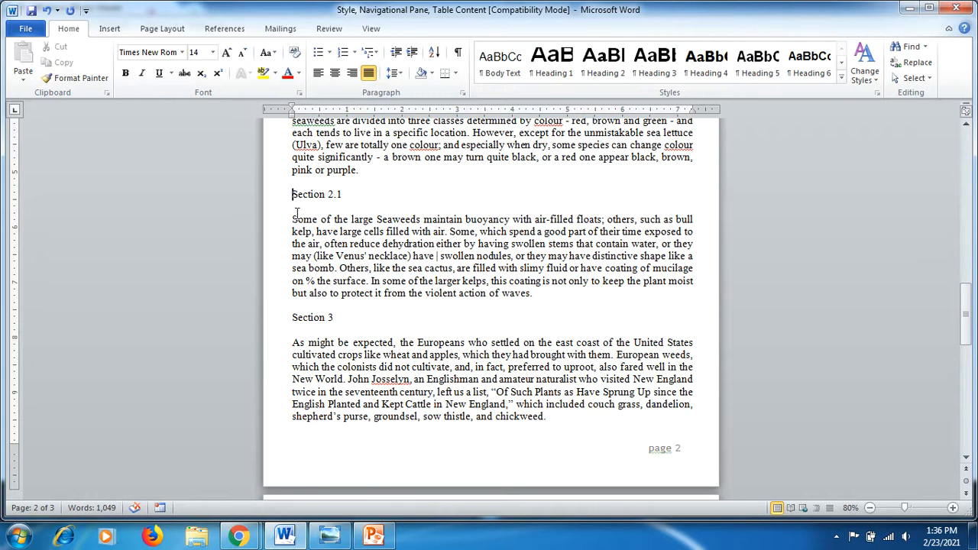
{"action": "mouse_move", "coordinate": [601, 90]}
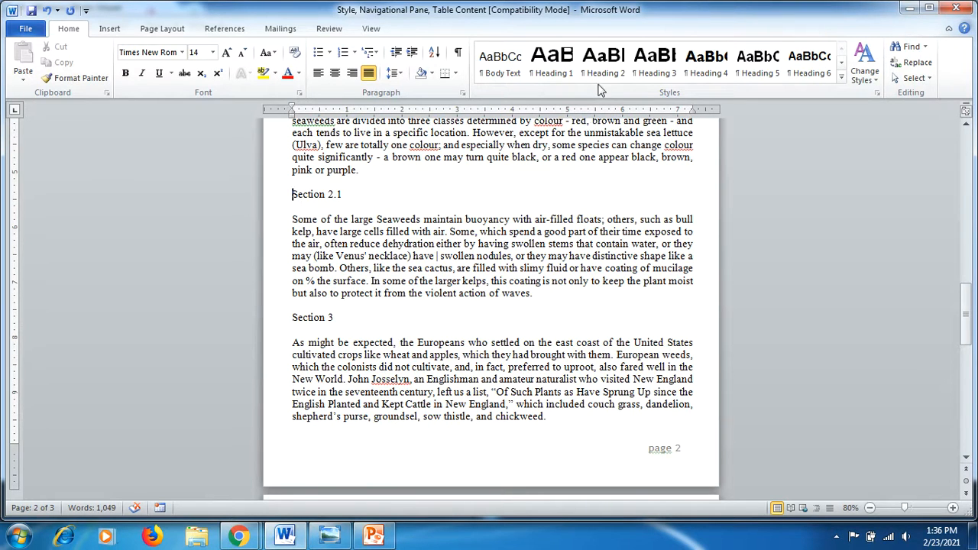
{"action": "left_click", "coordinate": [603, 61]}
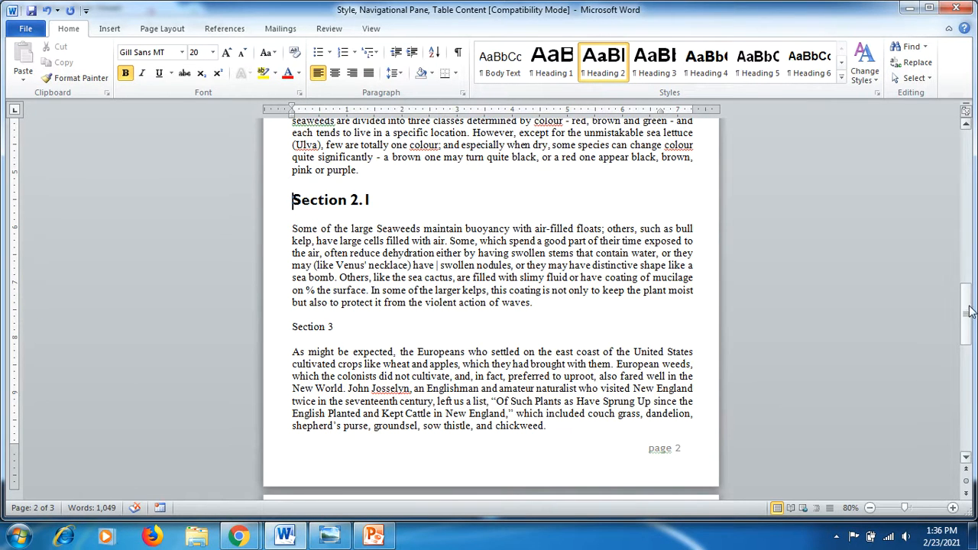
{"action": "scroll", "scroll_direction": "down", "scroll_amount": 3}
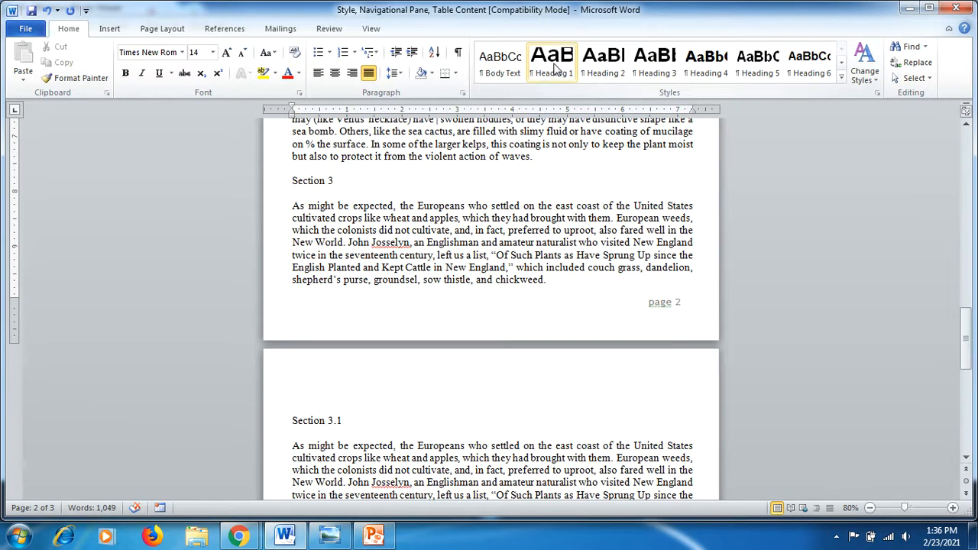
{"action": "left_click", "coordinate": [551, 63]}
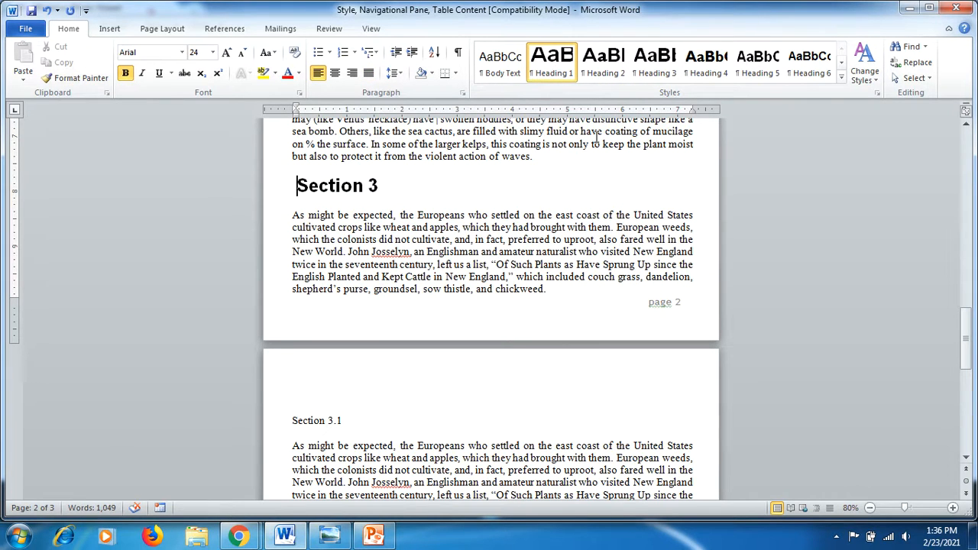
{"action": "scroll", "scroll_direction": "down", "scroll_amount": 3}
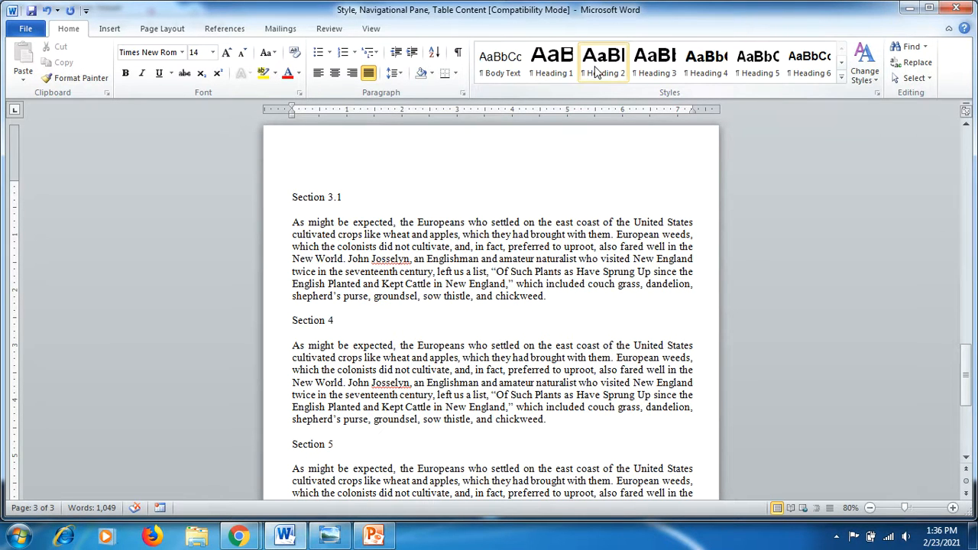
Style Section 3.1 as Heading 2 and Sections 4 and 5 as Heading 1
{"action": "left_click", "coordinate": [603, 62]}
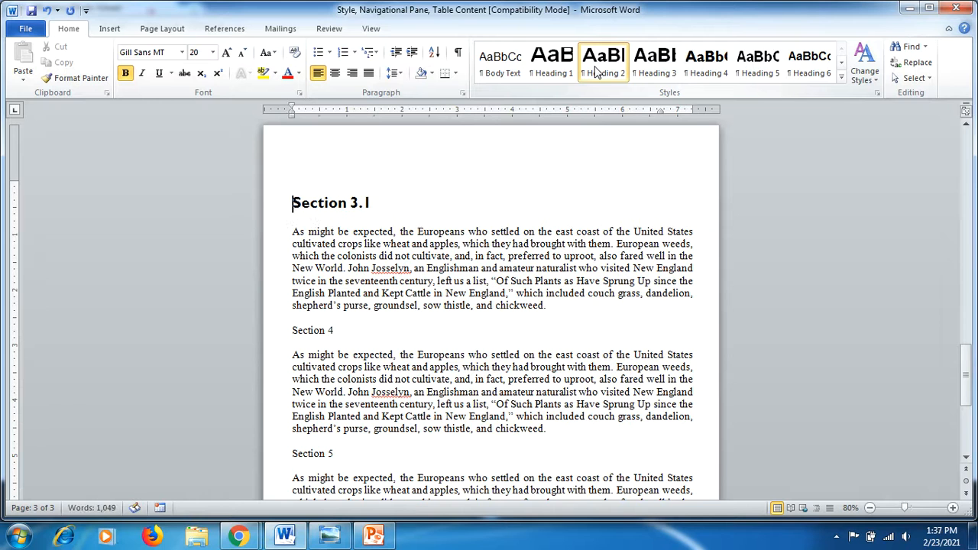
{"action": "scroll", "scroll_direction": "down", "scroll_amount": 3}
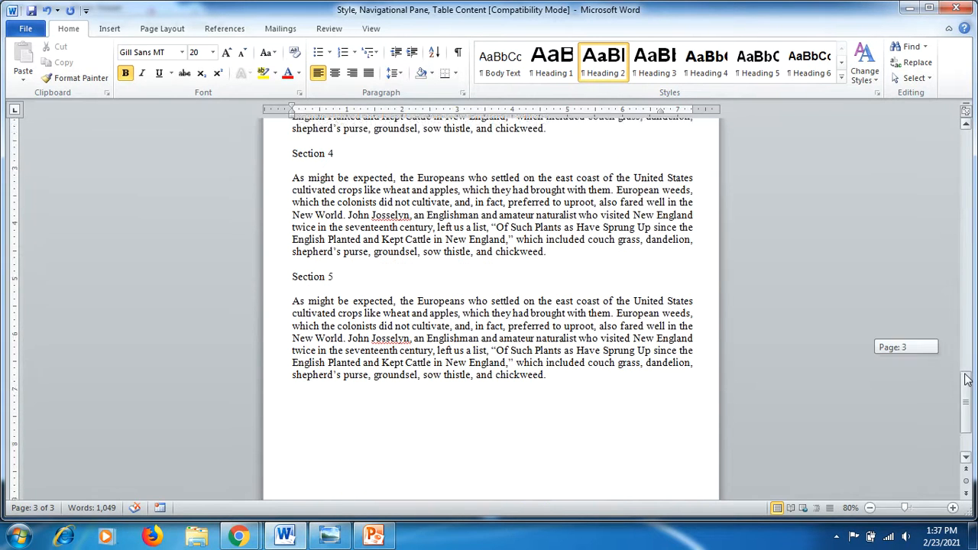
{"action": "scroll", "scroll_direction": "up", "scroll_amount": 3}
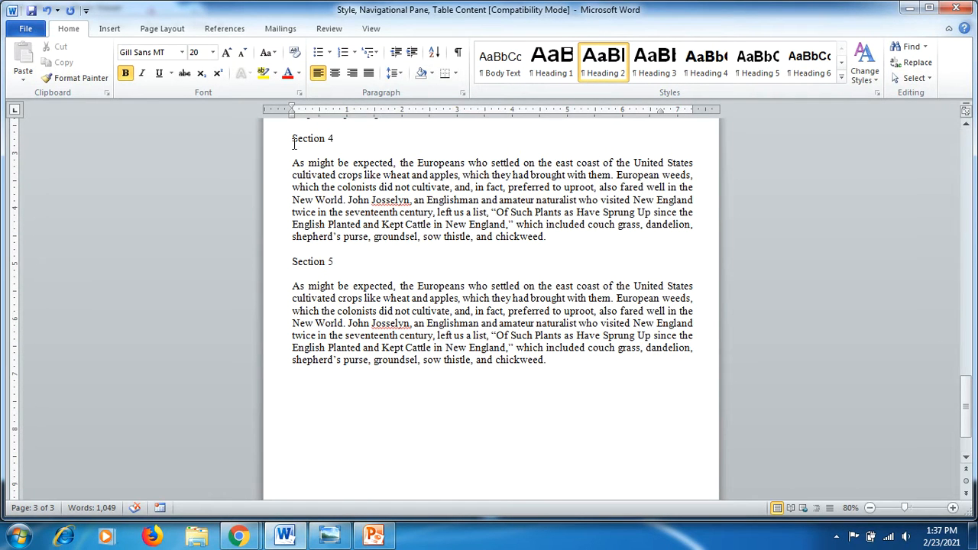
{"action": "left_click", "coordinate": [552, 63]}
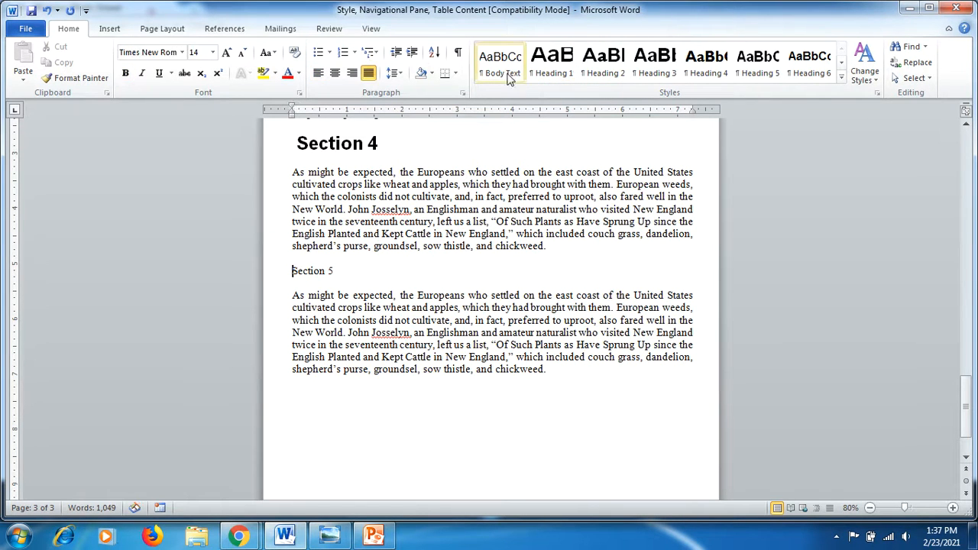
{"action": "left_click", "coordinate": [552, 62]}
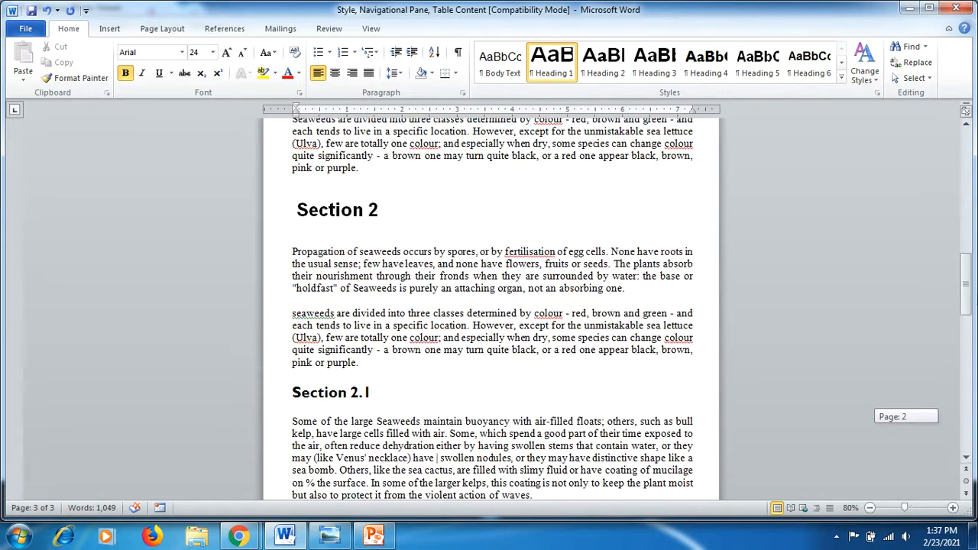
{"action": "scroll", "scroll_direction": "up", "scroll_amount": 3}
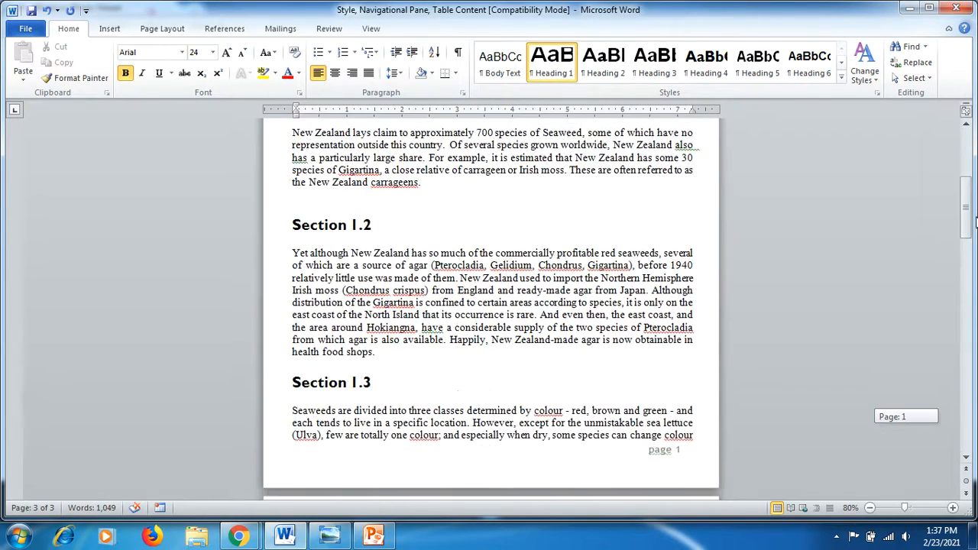
{"action": "scroll", "scroll_direction": "up", "scroll_amount": 3}
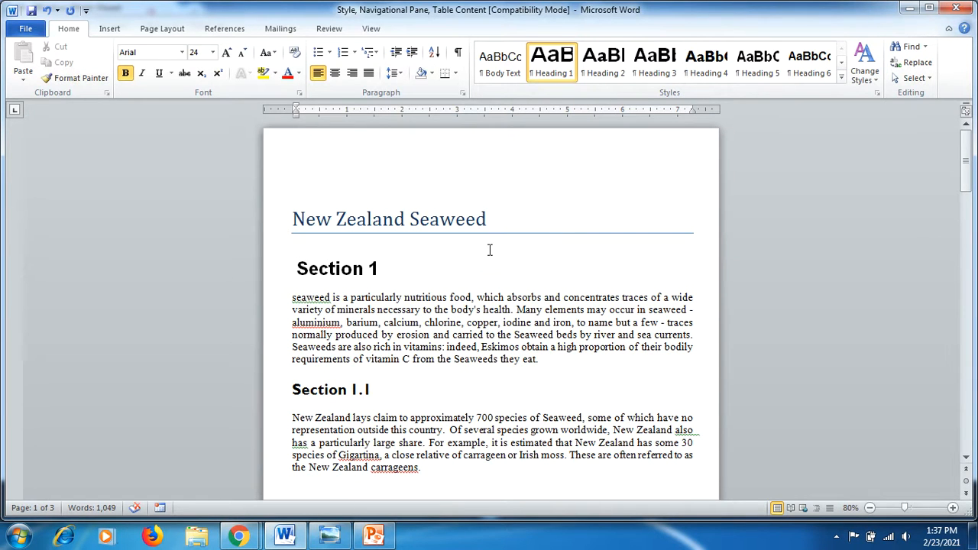
{"action": "mouse_move", "coordinate": [441, 276]}
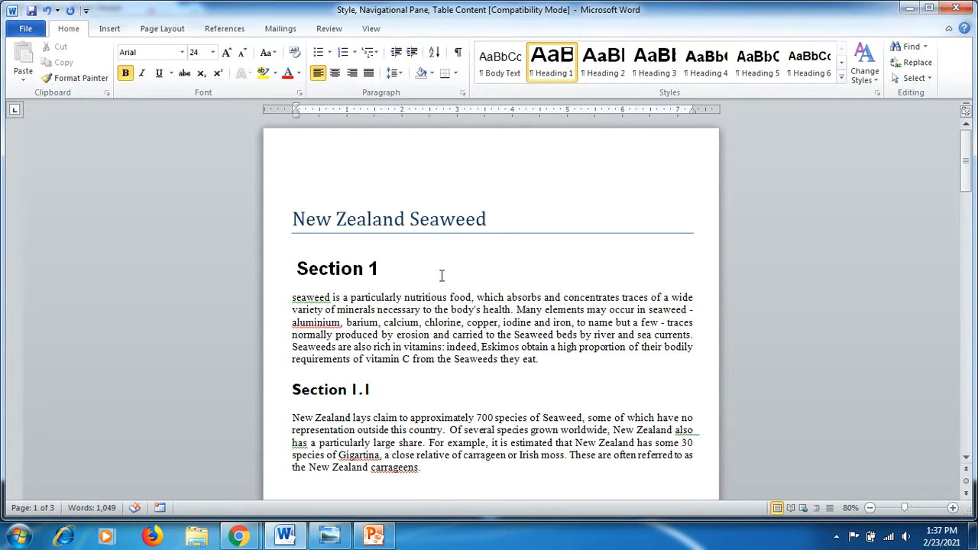
{"action": "mouse_move", "coordinate": [391, 319]}
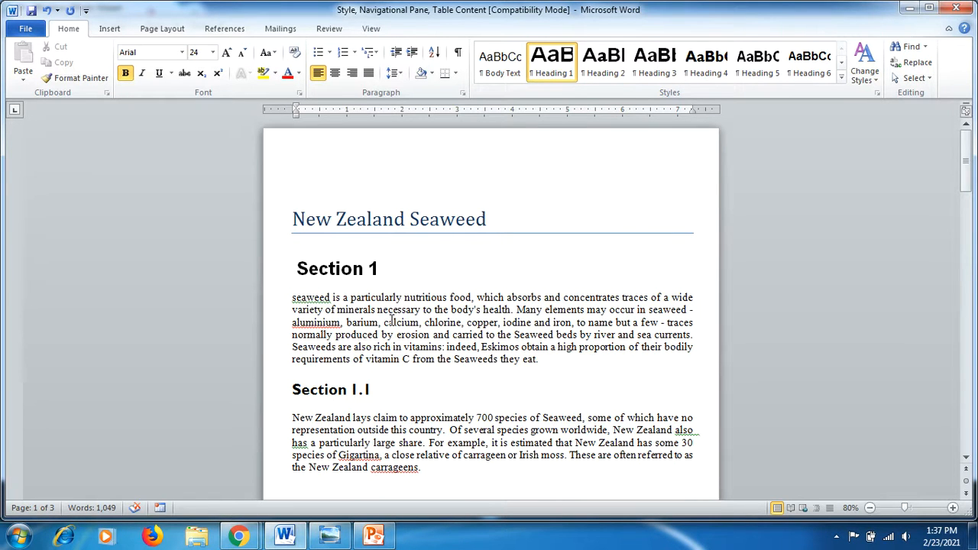
Show the Navigation Pane heading outline and browse its entries, collapsing Section 1's subsections
{"action": "left_click", "coordinate": [370, 28]}
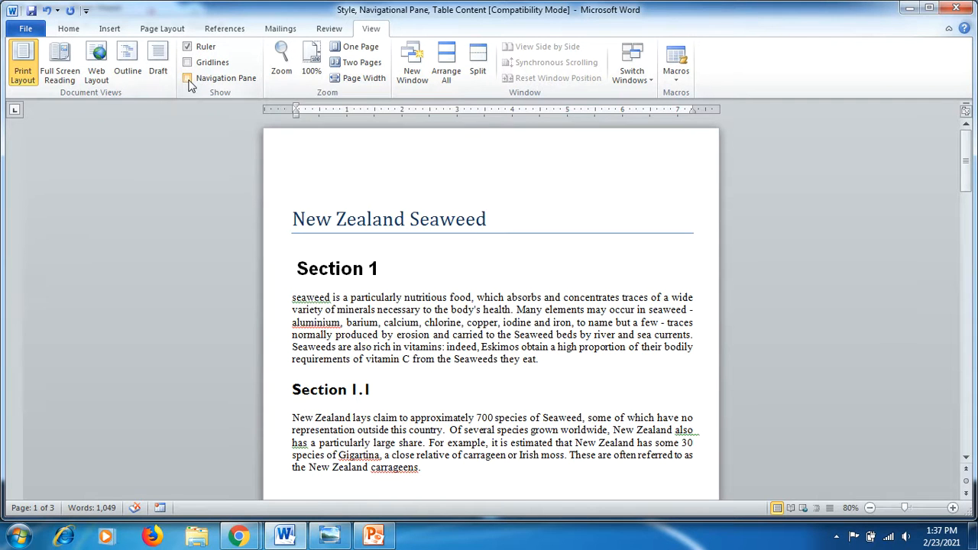
{"action": "left_click", "coordinate": [188, 78]}
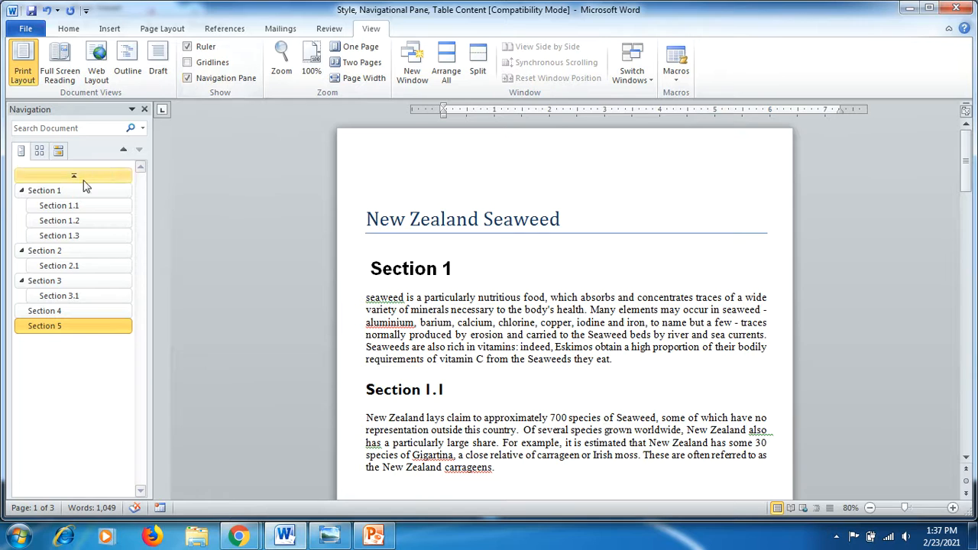
{"action": "left_click", "coordinate": [43, 190]}
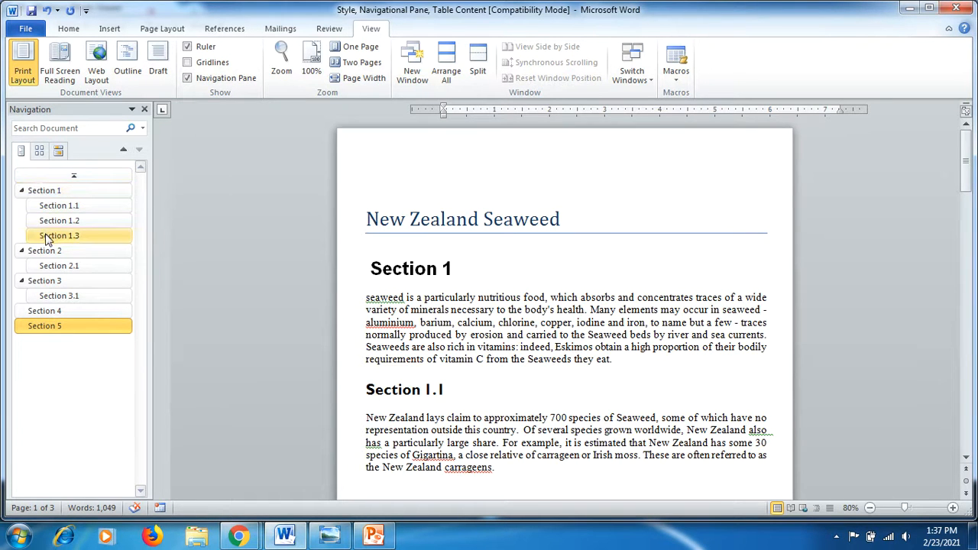
{"action": "left_click", "coordinate": [58, 265]}
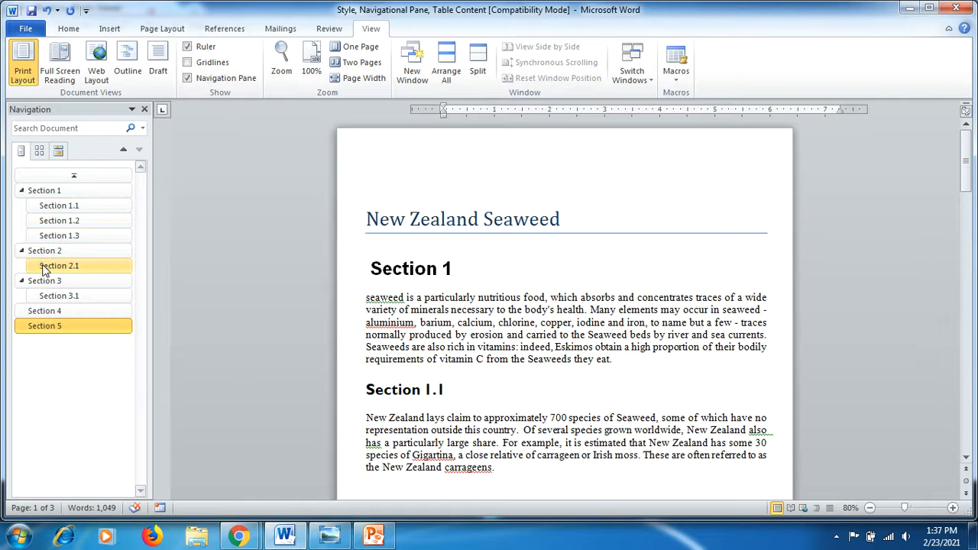
{"action": "left_click", "coordinate": [59, 295]}
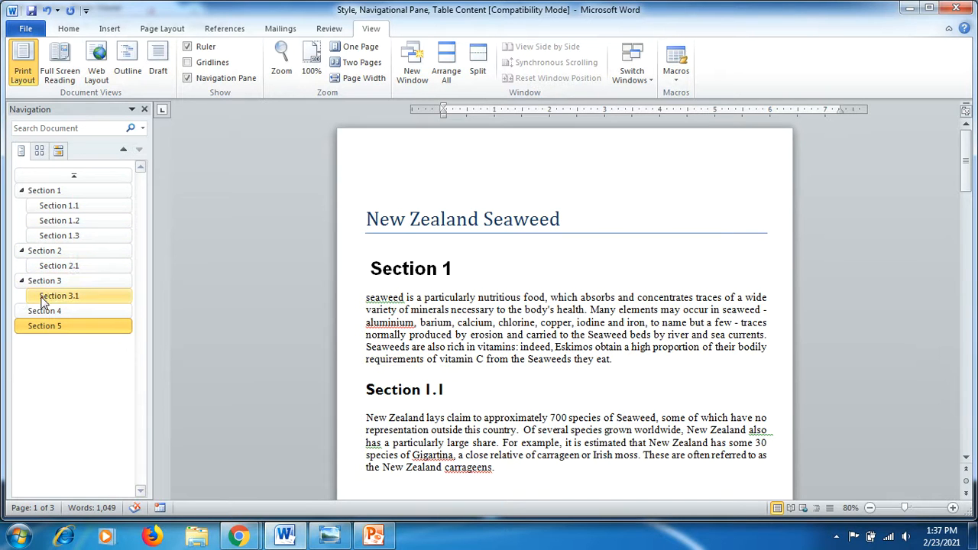
{"action": "left_click", "coordinate": [44, 310]}
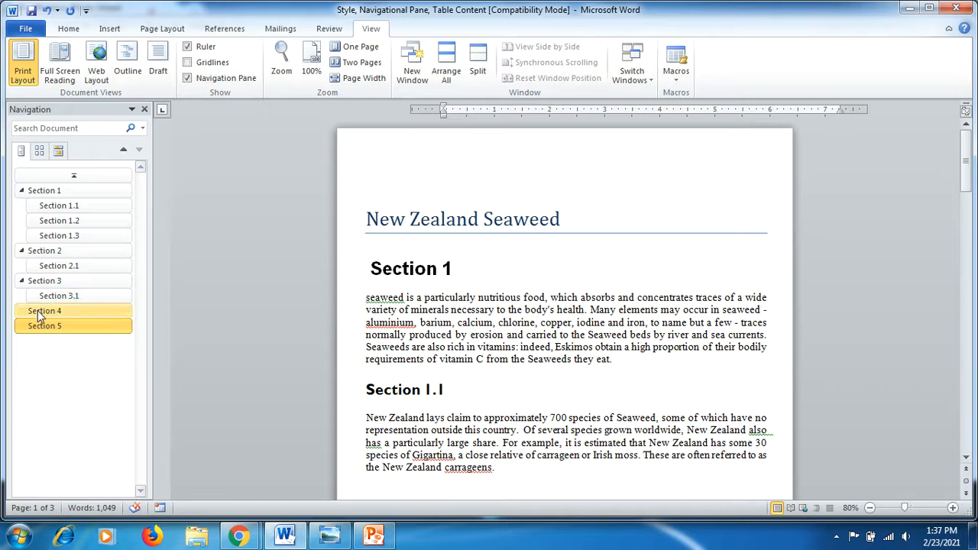
{"action": "left_click", "coordinate": [44, 325]}
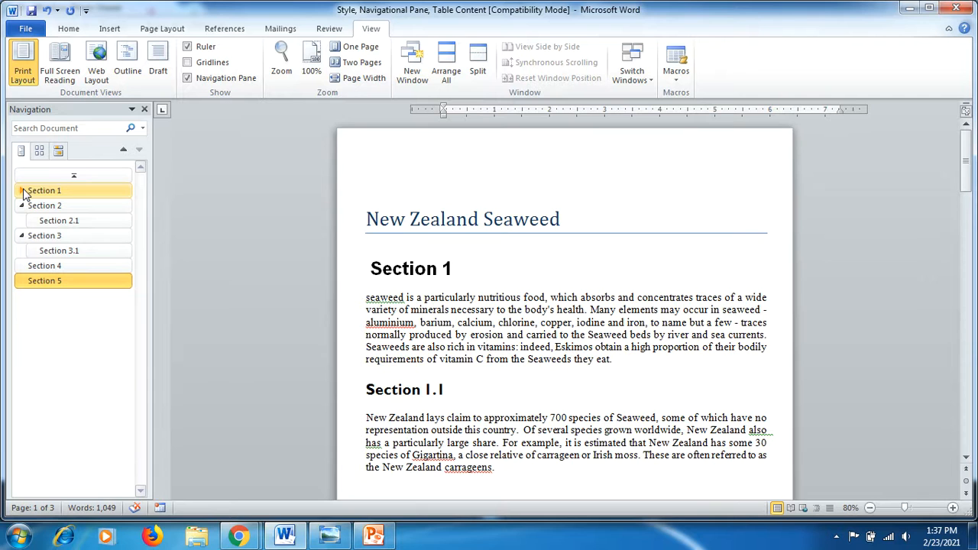
{"action": "left_click", "coordinate": [23, 190]}
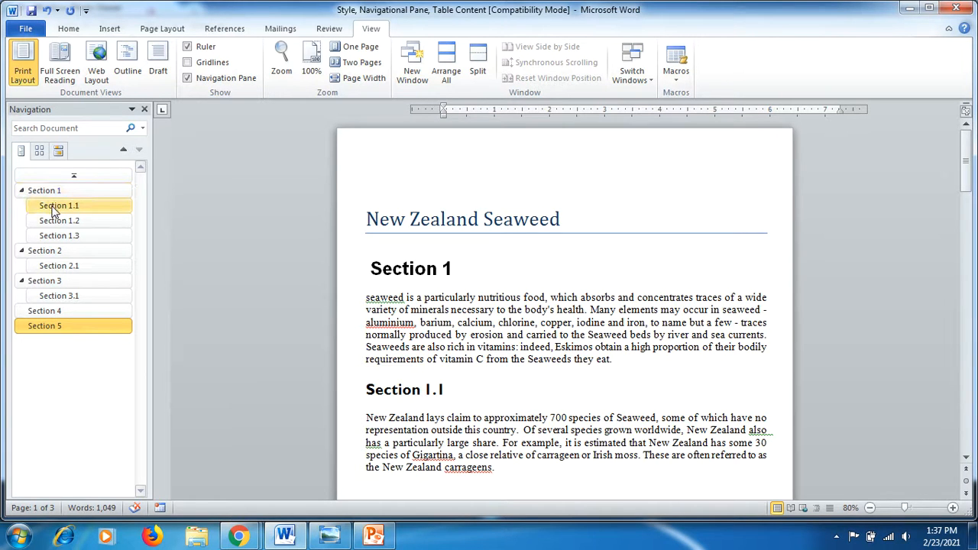
Jump via the outline through Sections 1.3, 2.1 and 3.1 to reach Section 5
{"action": "left_click", "coordinate": [59, 235]}
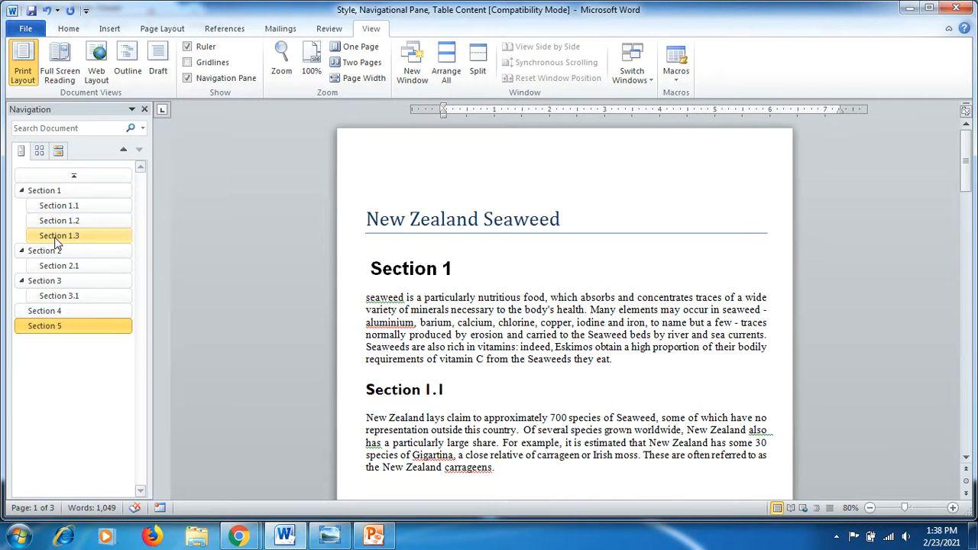
{"action": "left_click", "coordinate": [59, 235]}
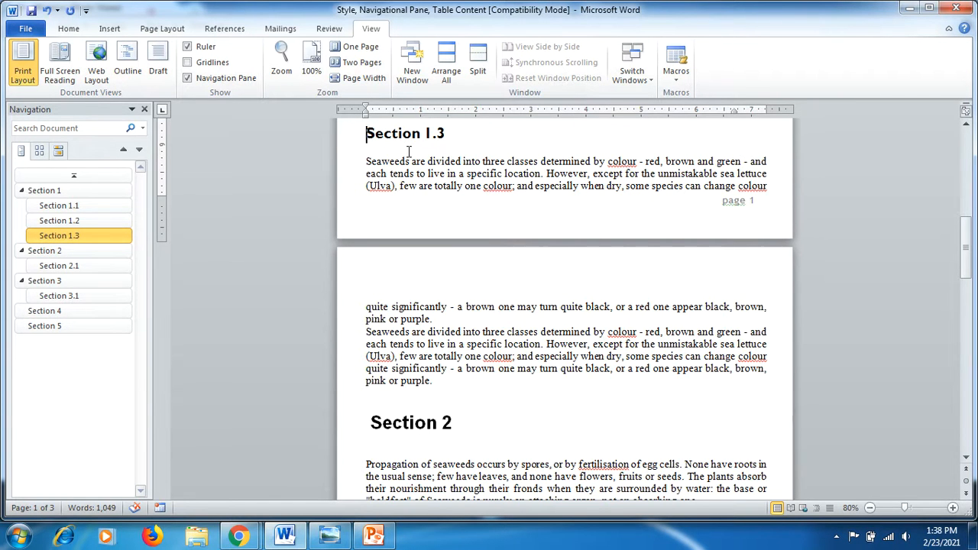
{"action": "scroll", "scroll_direction": "up", "scroll_amount": 3}
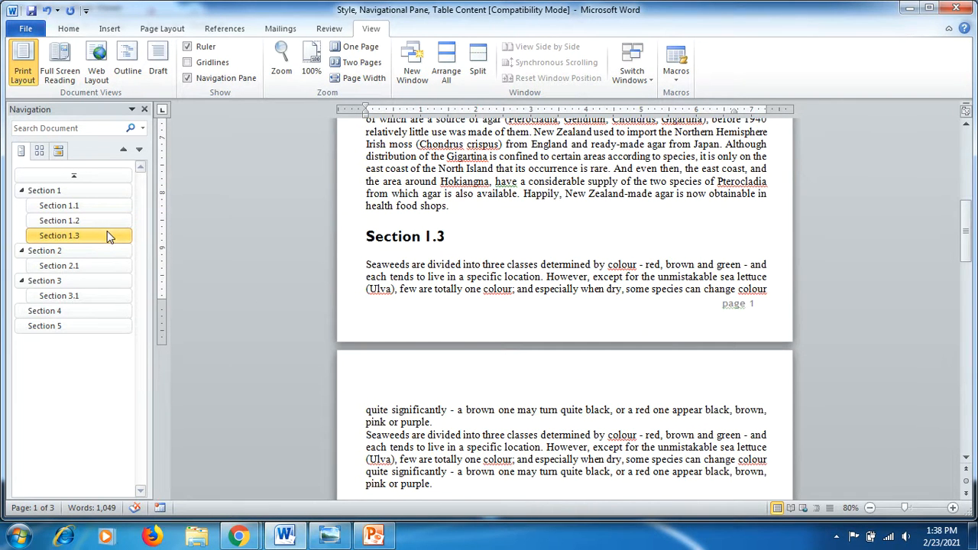
{"action": "left_click", "coordinate": [367, 236]}
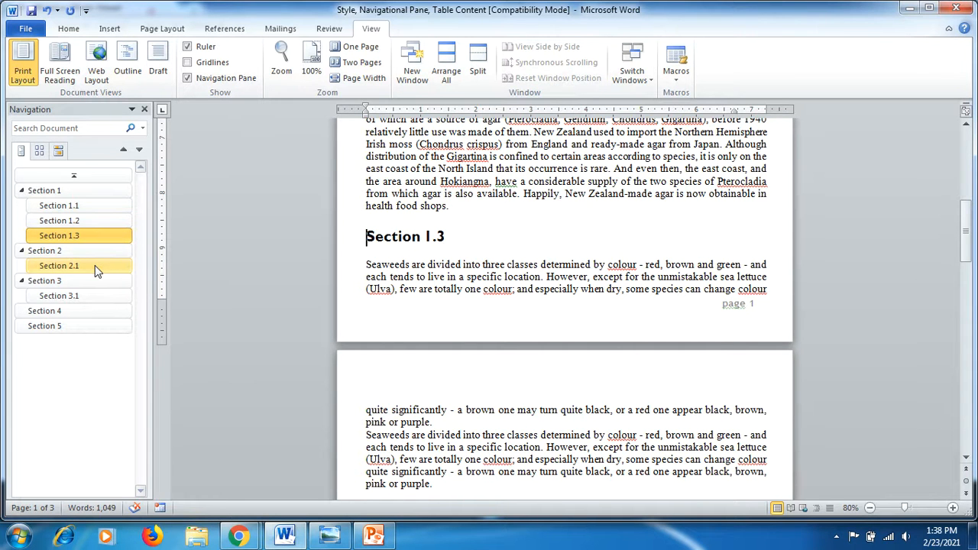
{"action": "left_click", "coordinate": [59, 266]}
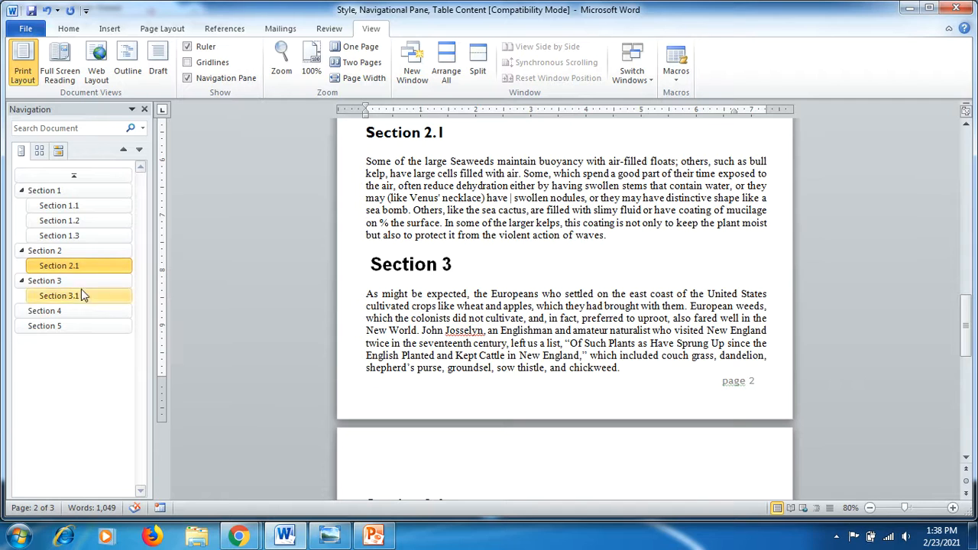
{"action": "left_click", "coordinate": [45, 326]}
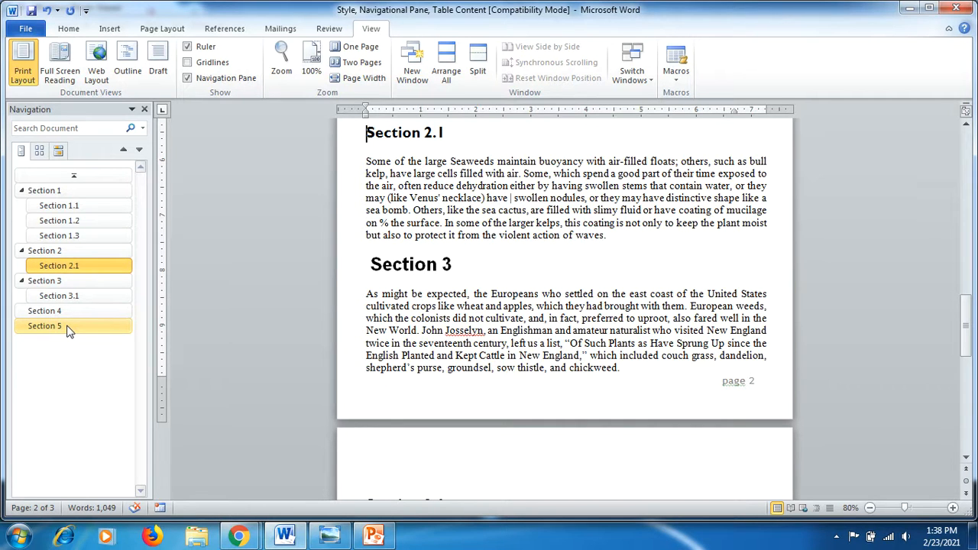
{"action": "left_click", "coordinate": [43, 325]}
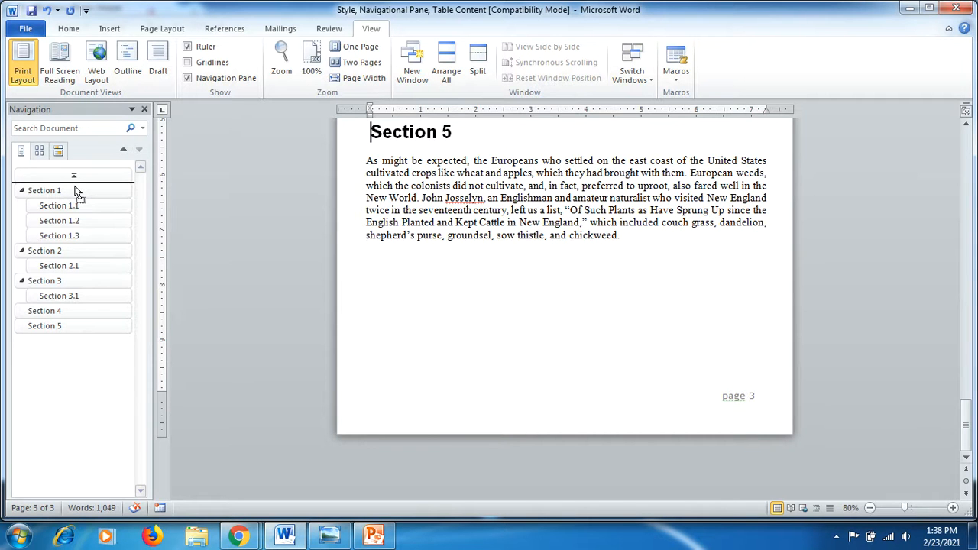
Drag Section 5 above Section 1 in the outline so it starts the document
{"action": "left_click", "coordinate": [43, 191]}
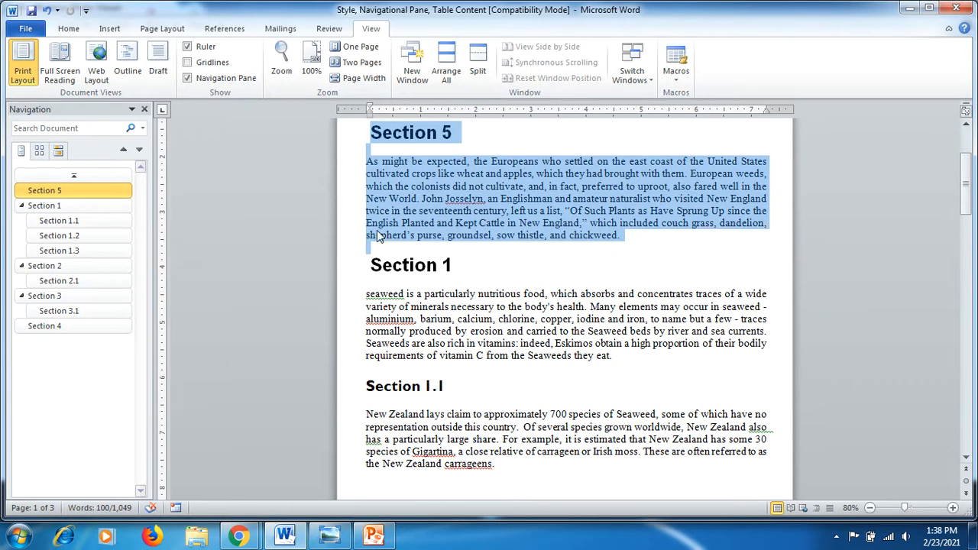
{"action": "mouse_move", "coordinate": [428, 172]}
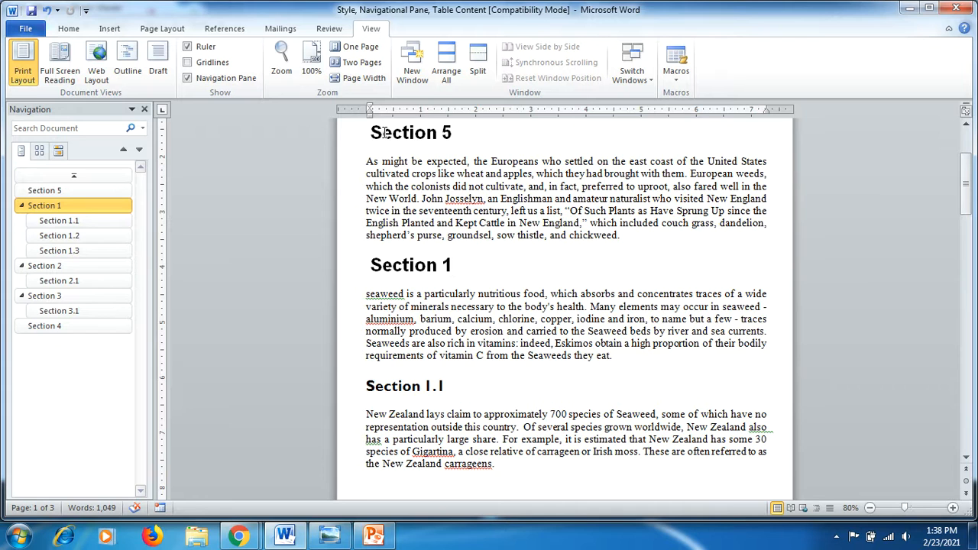
{"action": "left_click", "coordinate": [450, 265]}
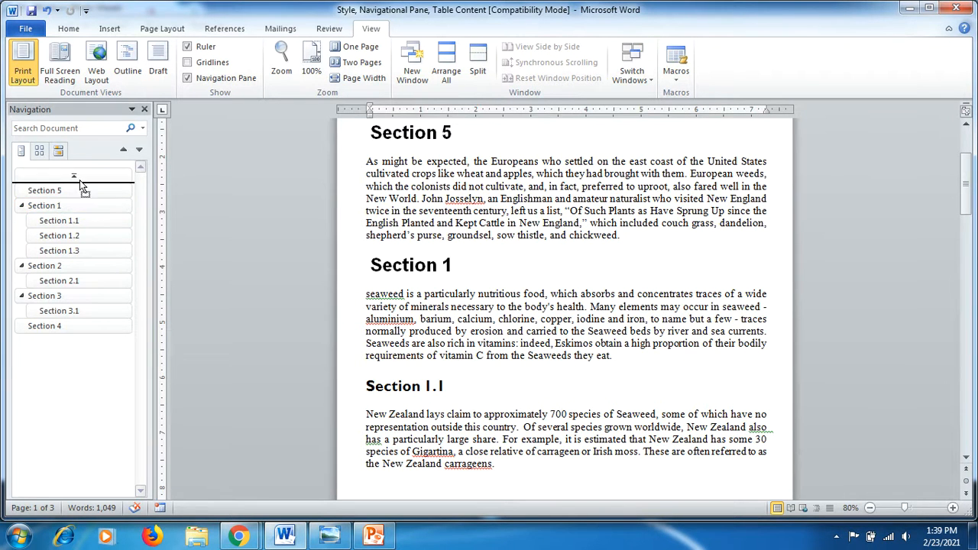
Drag Section 5 back down past Sections 2 and 4 so it ends the document again
{"action": "left_click", "coordinate": [44, 191]}
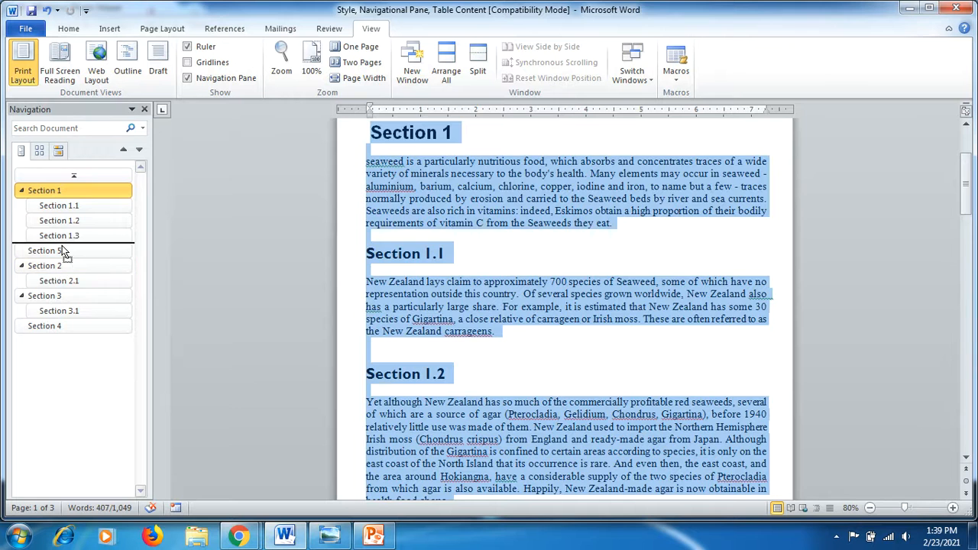
{"action": "left_click", "coordinate": [44, 250]}
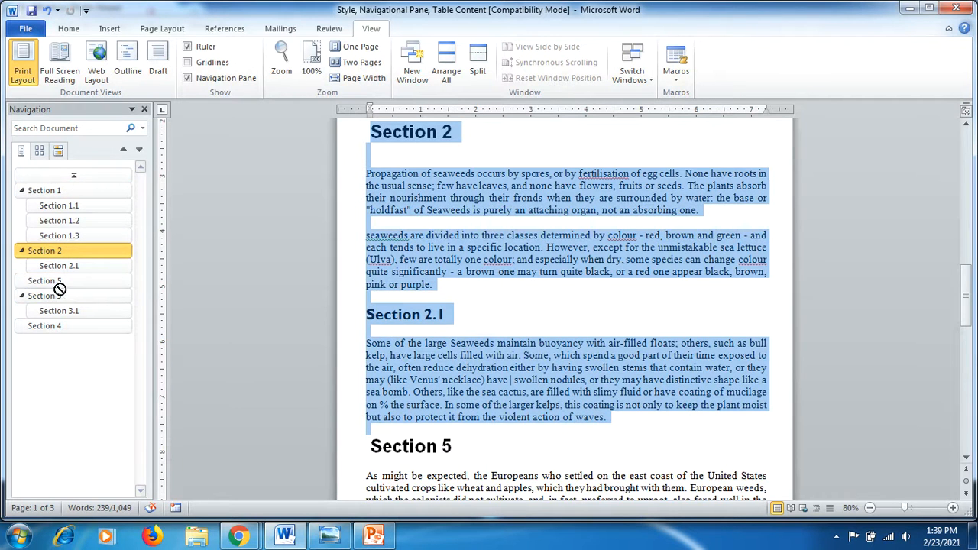
{"action": "left_click", "coordinate": [44, 280]}
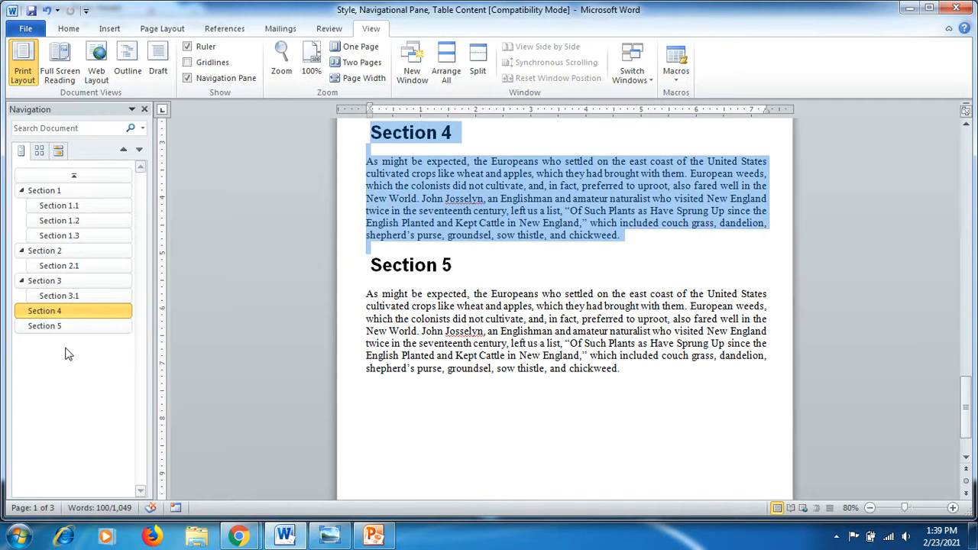
{"action": "left_click", "coordinate": [44, 325]}
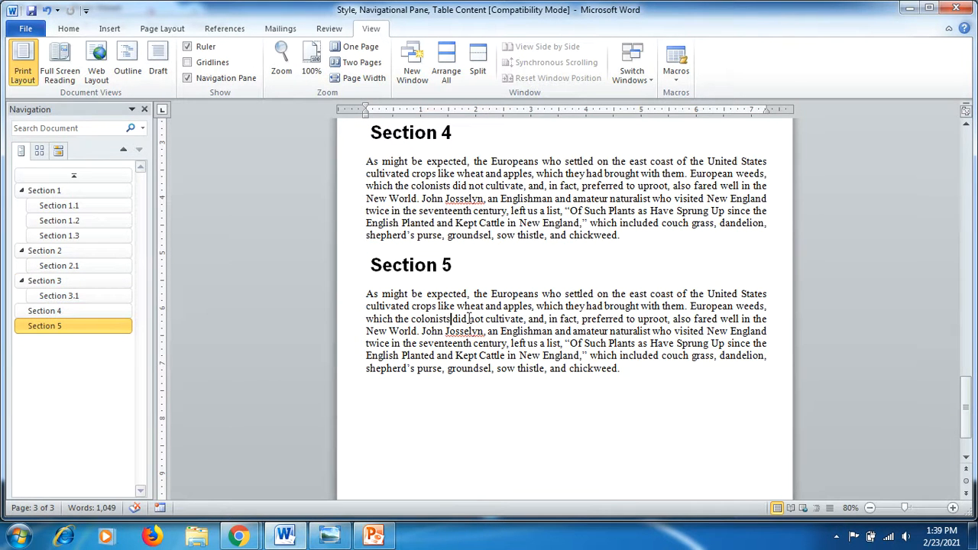
{"action": "scroll", "scroll_direction": "up", "scroll_amount": 3}
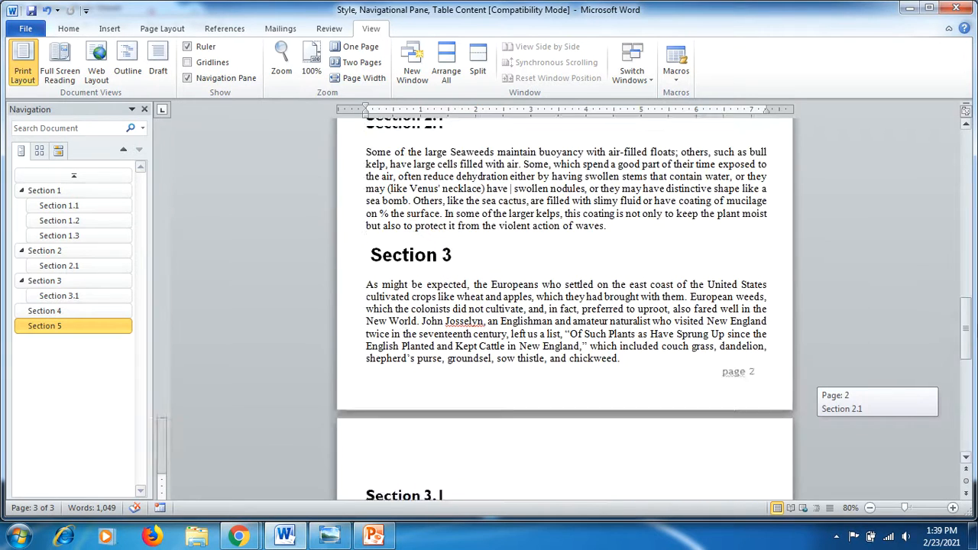
{"action": "scroll", "scroll_direction": "up", "scroll_amount": 3}
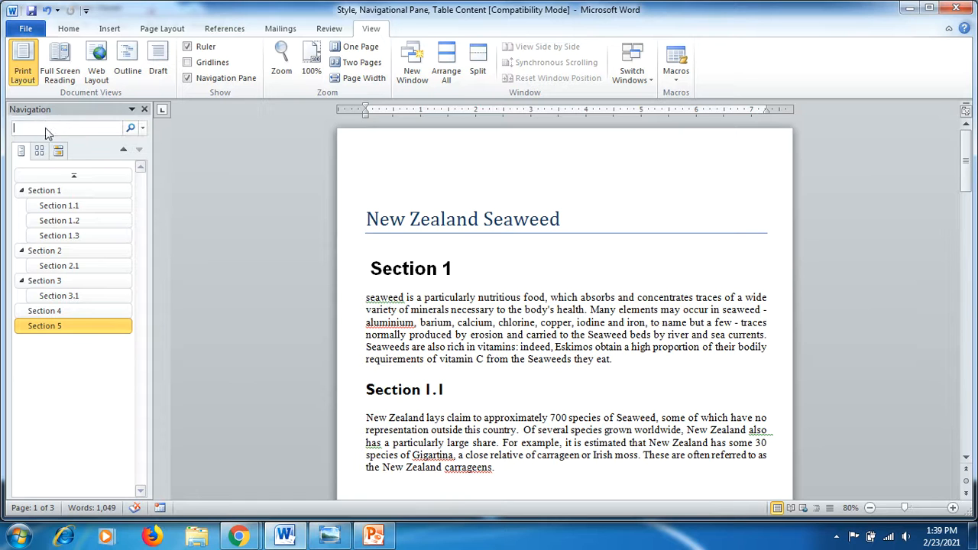
Search the document for 'seaweed' so all 14 occurrences are highlighted
{"action": "type", "text": "seaweed"}
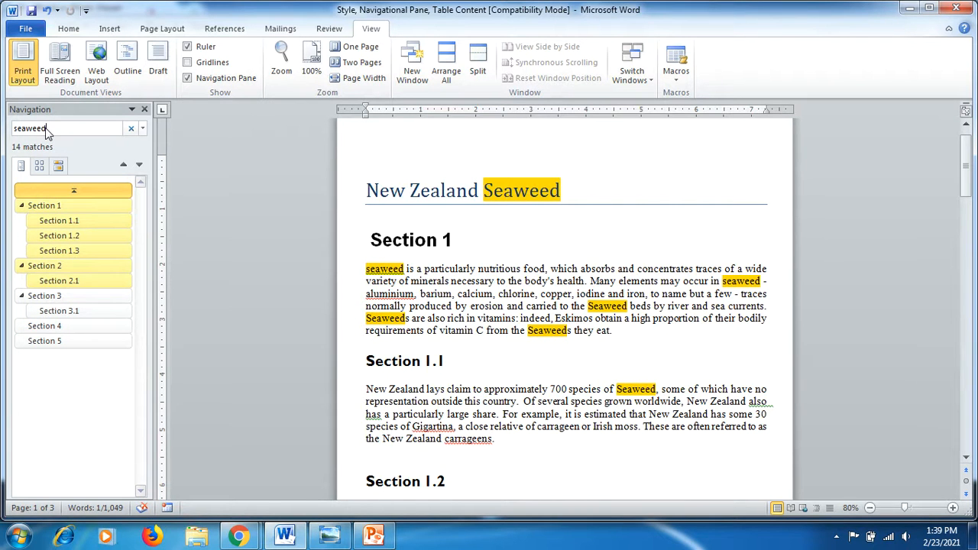
{"action": "mouse_move", "coordinate": [65, 91]}
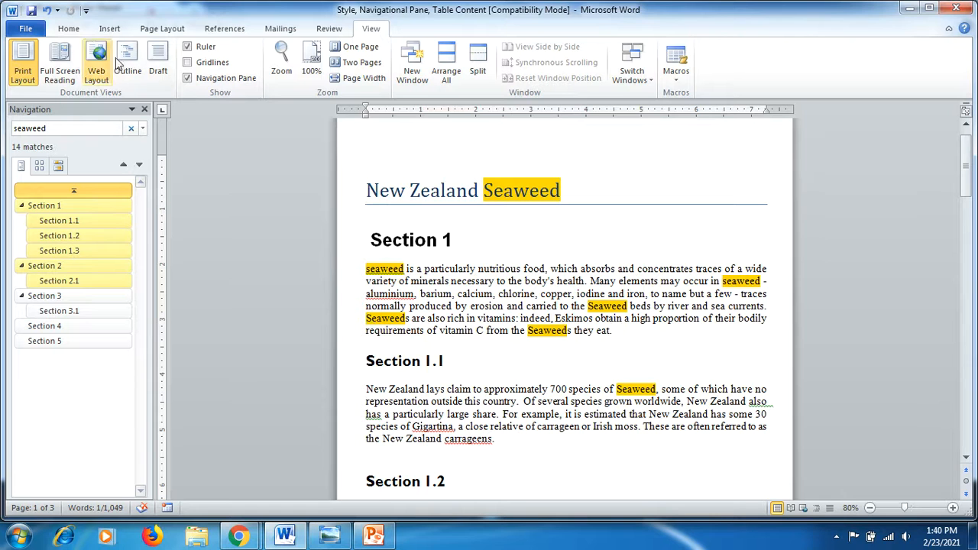
{"action": "left_click", "coordinate": [68, 28]}
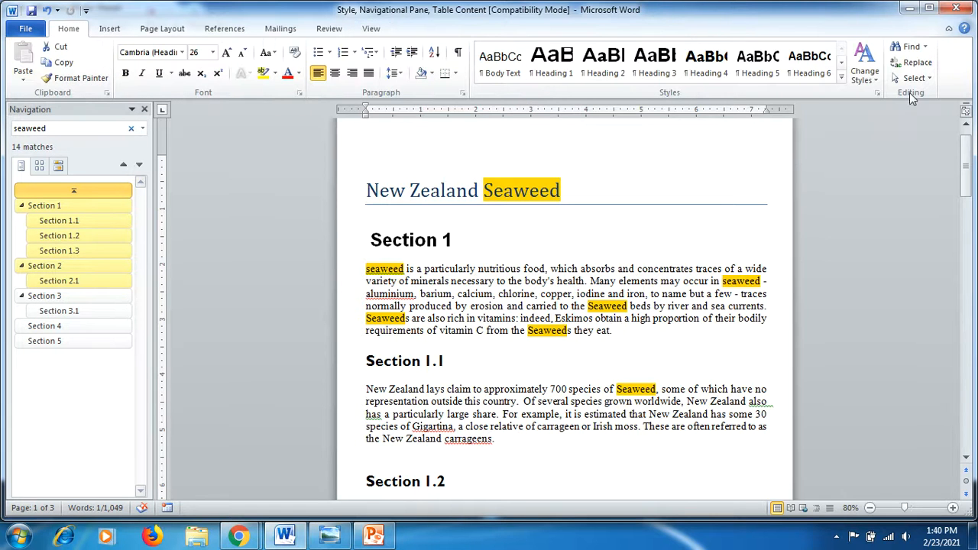
Set Replace with to 'Seaweed' and step through the first occurrences with Find Next
{"action": "left_click", "coordinate": [916, 62]}
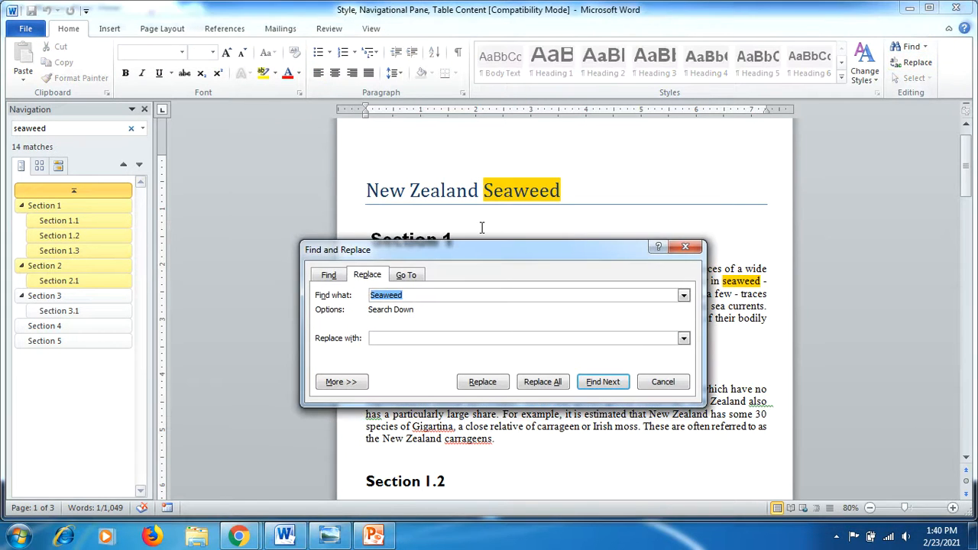
{"action": "left_click", "coordinate": [413, 295]}
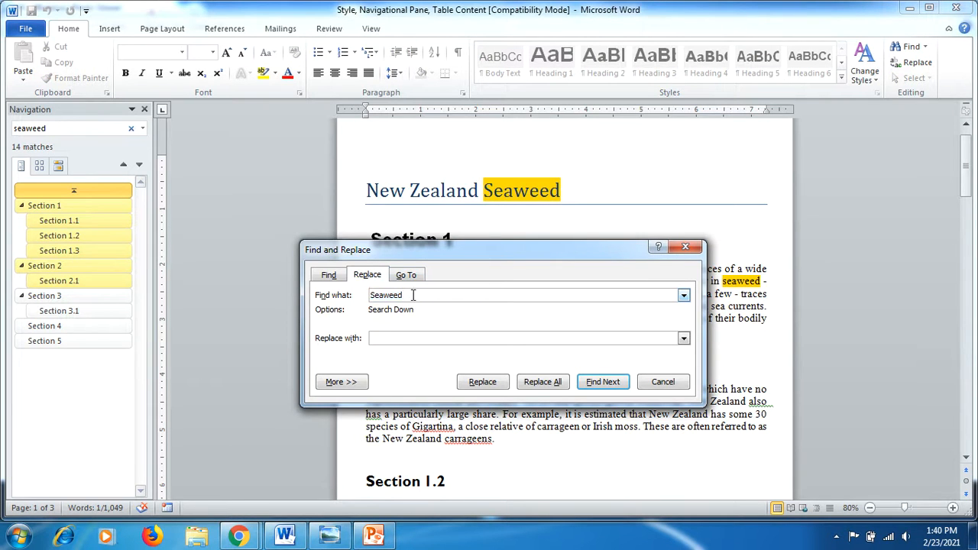
{"action": "mouse_move", "coordinate": [396, 329]}
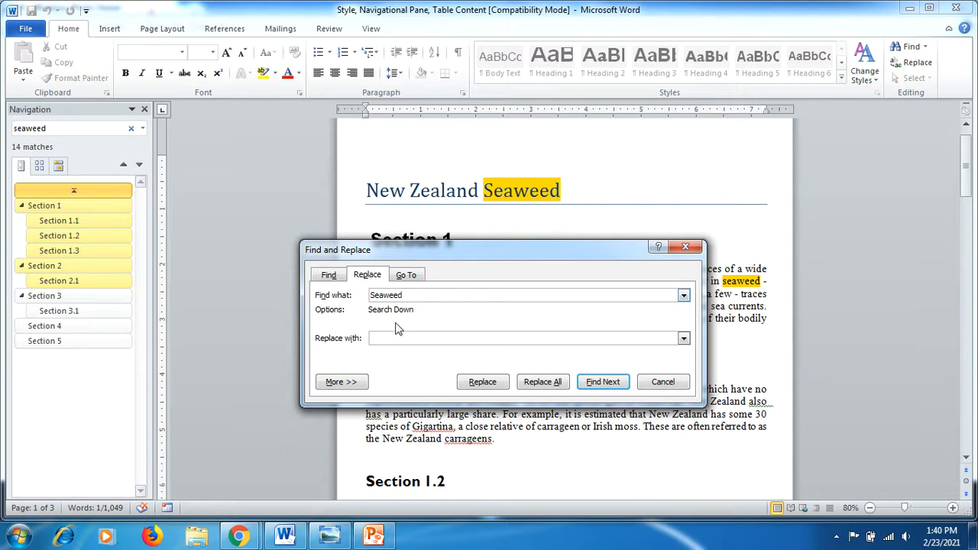
{"action": "left_click", "coordinate": [527, 338]}
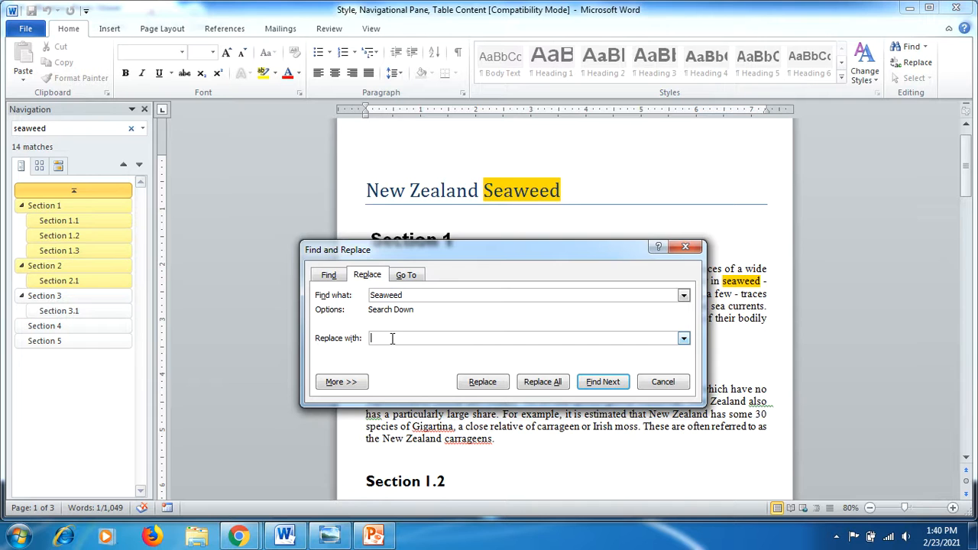
{"action": "type", "text": "Se"}
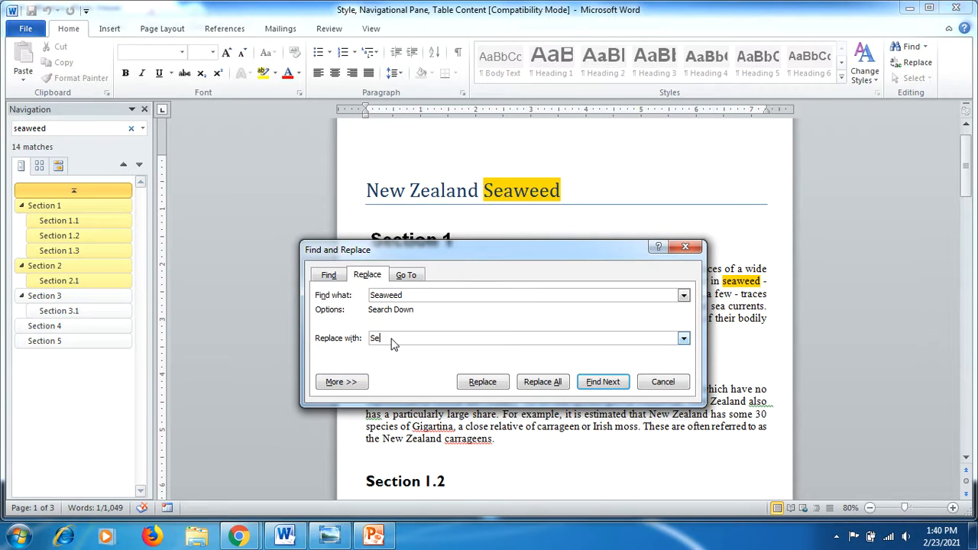
{"action": "type", "text": "aweed"}
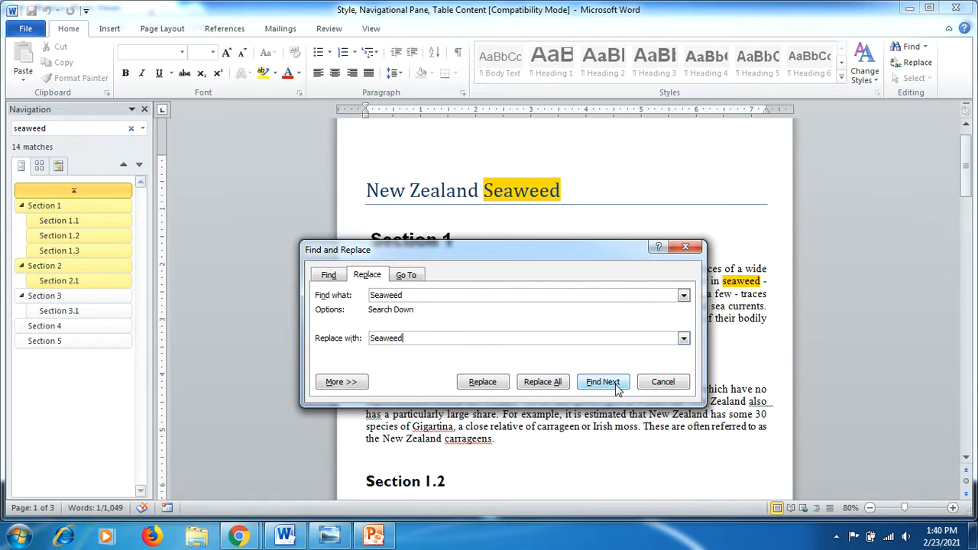
{"action": "left_click", "coordinate": [603, 381]}
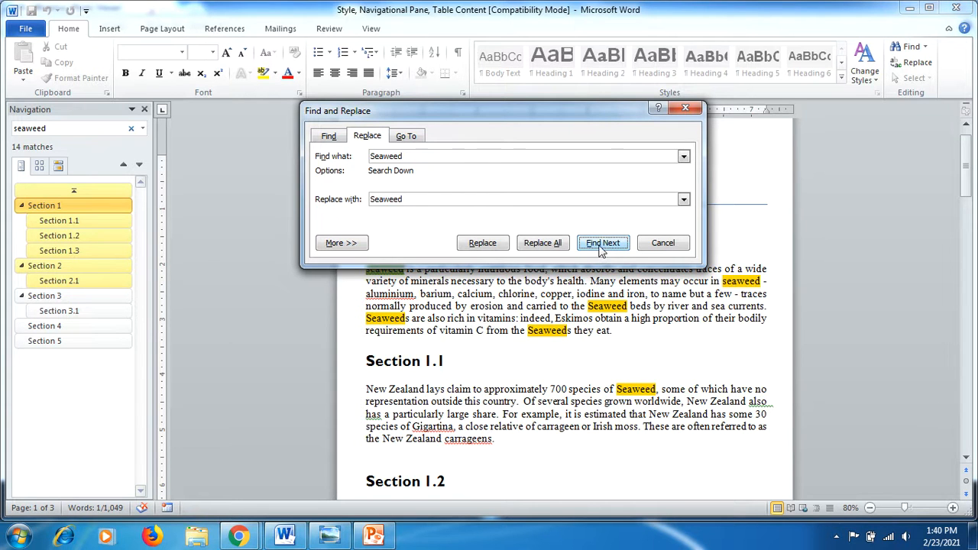
{"action": "left_click", "coordinate": [603, 242]}
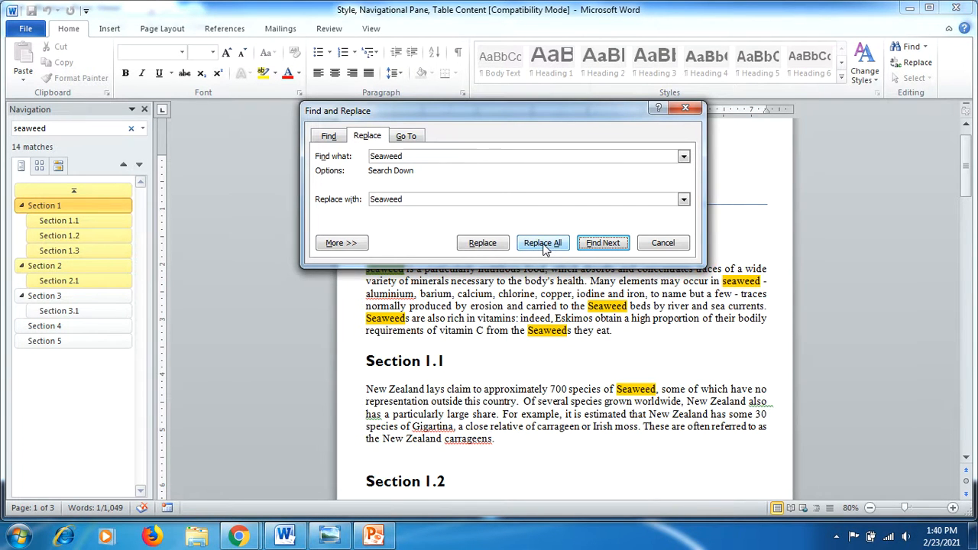
Replace All 14 occurrences with capitalised 'Seaweed', continuing from the start, and close the dialog
{"action": "left_click", "coordinate": [543, 242]}
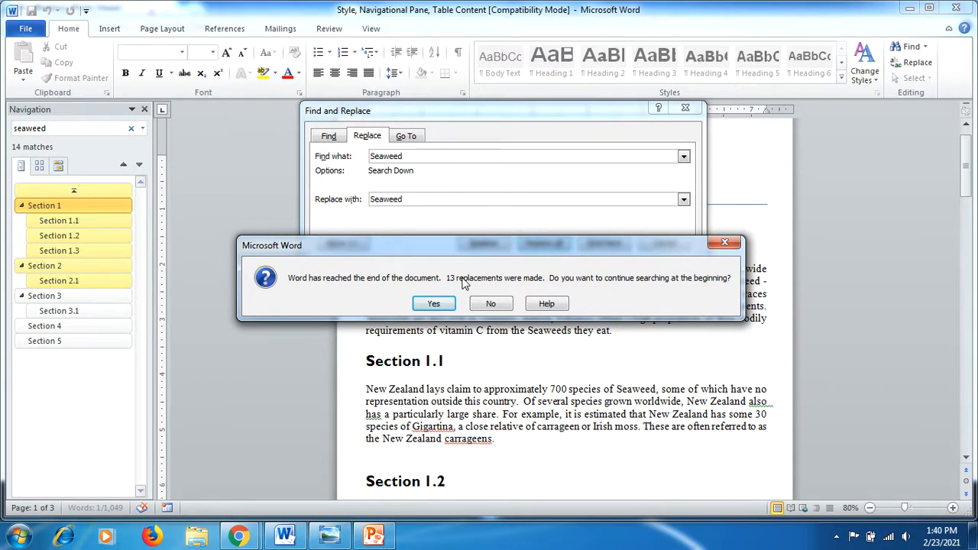
{"action": "mouse_move", "coordinate": [412, 289]}
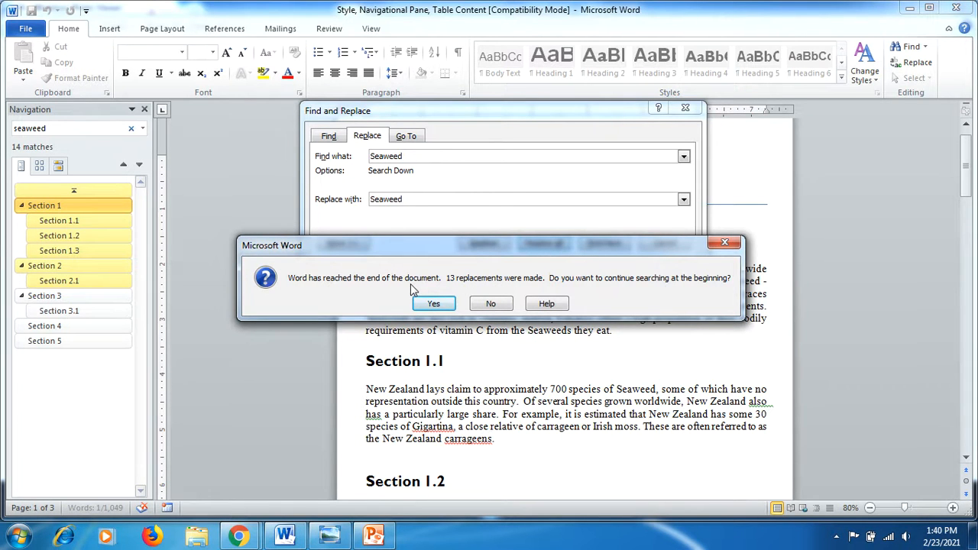
{"action": "mouse_move", "coordinate": [501, 289]}
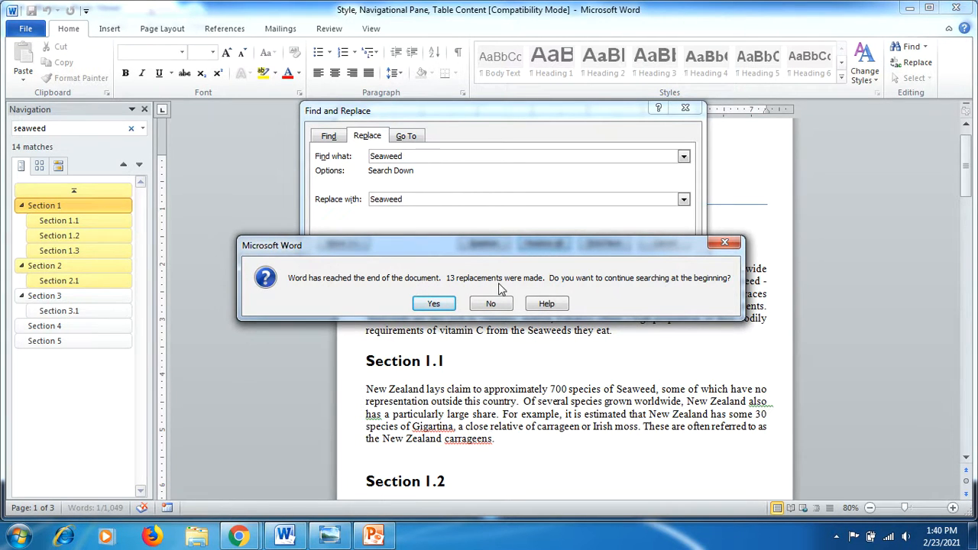
{"action": "mouse_move", "coordinate": [685, 293]}
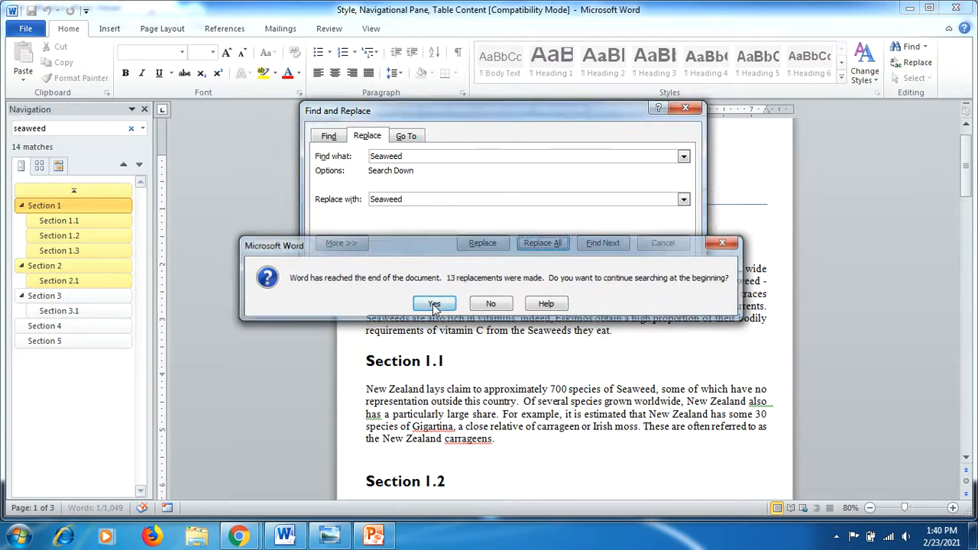
{"action": "left_click", "coordinate": [434, 303]}
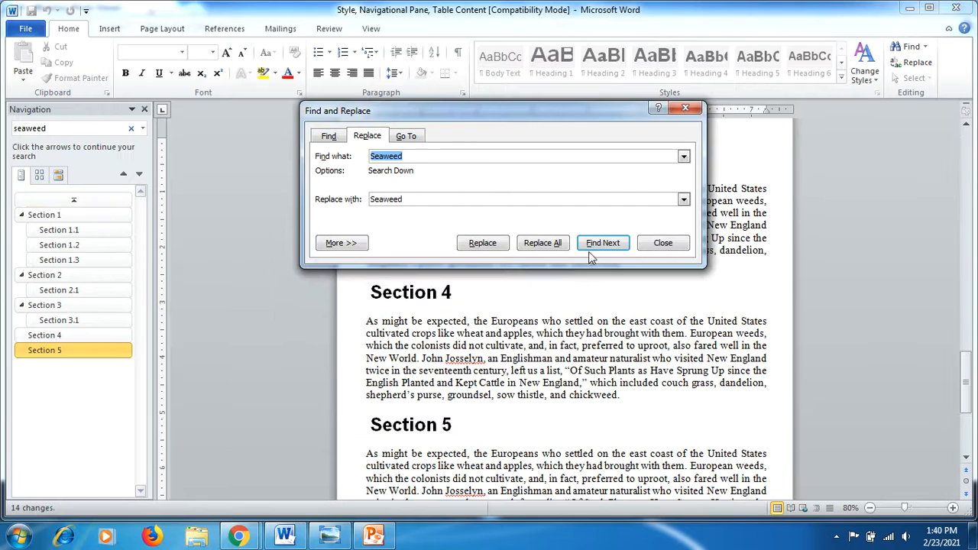
{"action": "left_click", "coordinate": [661, 243]}
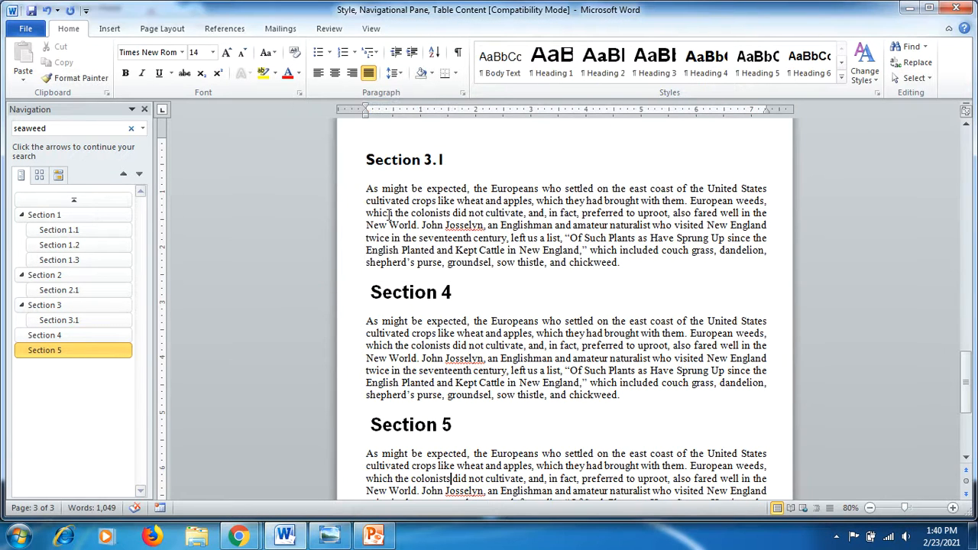
Return to the document text and switch to the View ribbon settings
{"action": "left_click", "coordinate": [69, 127]}
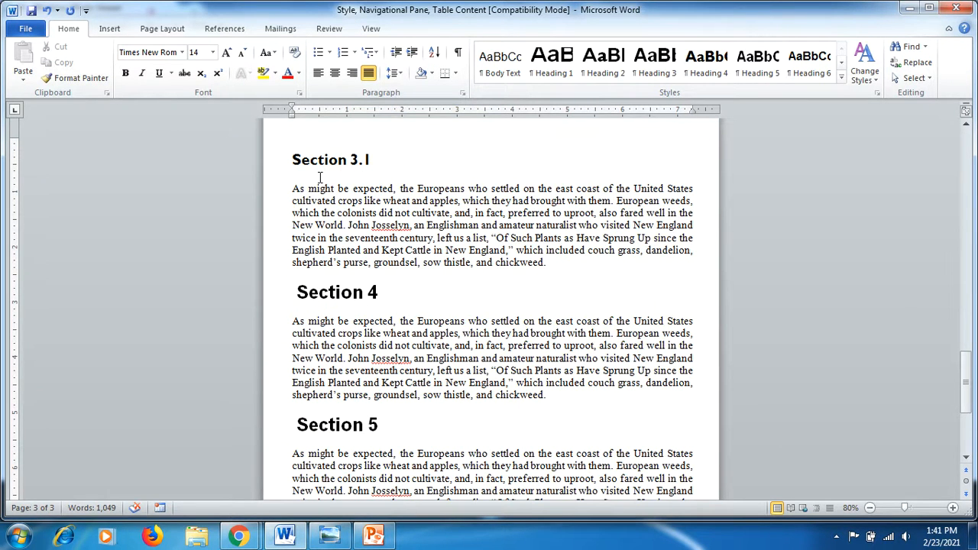
{"action": "left_click", "coordinate": [370, 28]}
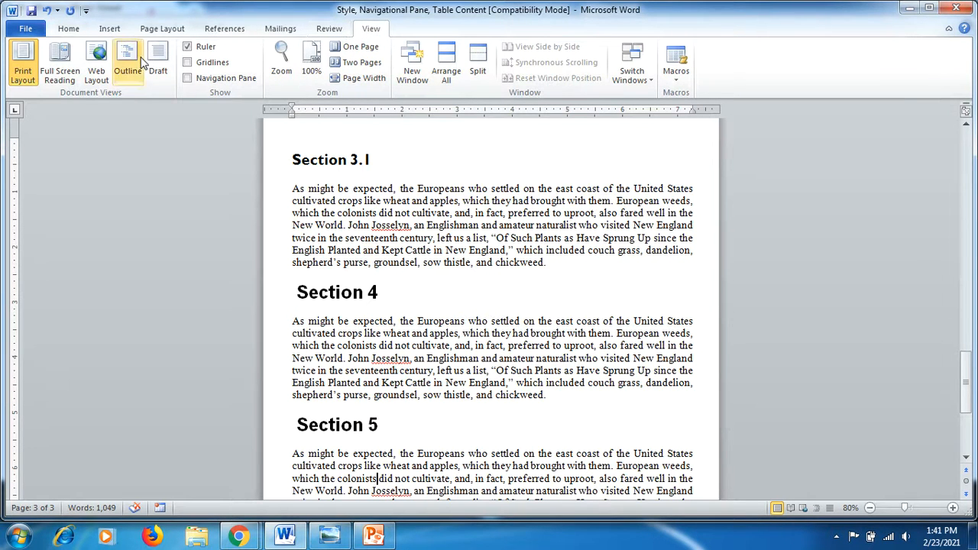
Show the Navigation Pane, return to the document's start and switch to the References tools
{"action": "left_click", "coordinate": [187, 78]}
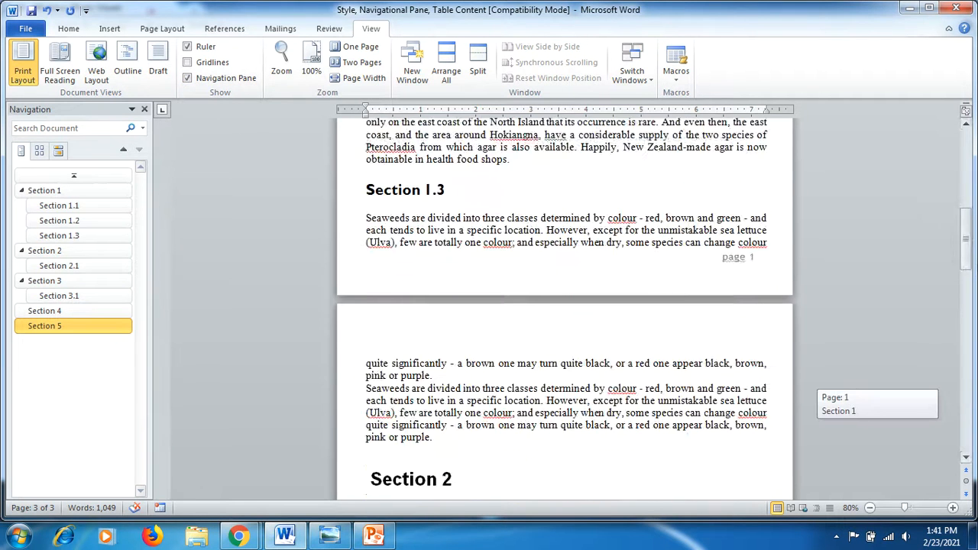
{"action": "scroll", "scroll_direction": "up", "scroll_amount": 3}
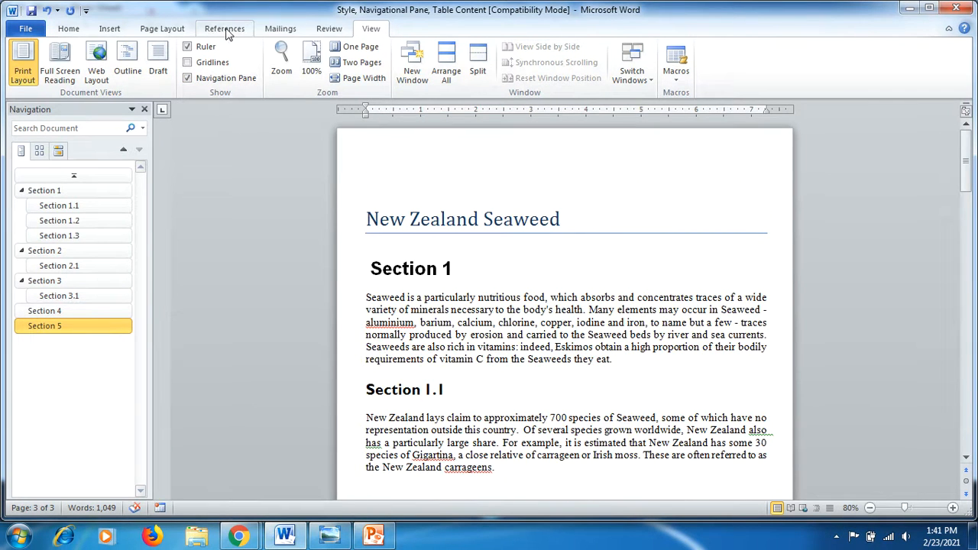
{"action": "left_click", "coordinate": [224, 28]}
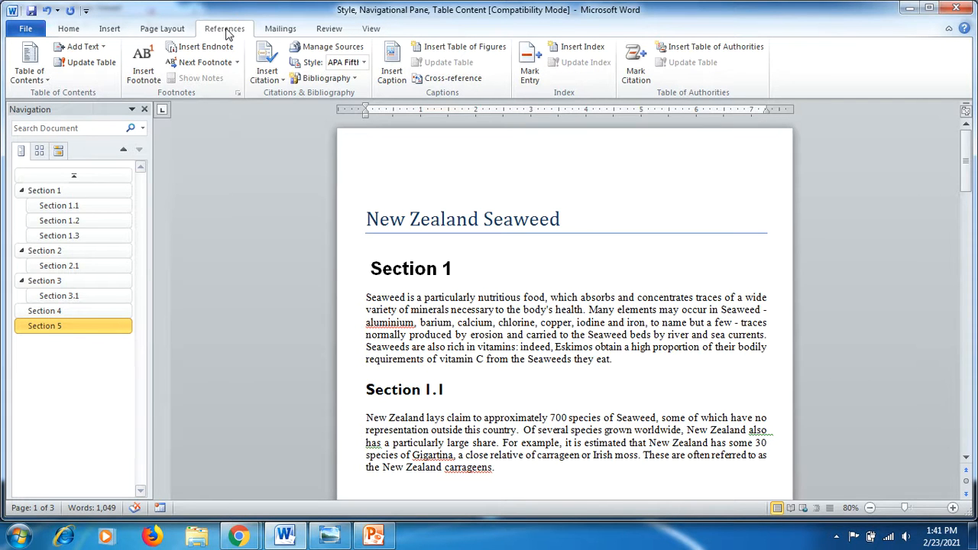
{"action": "scroll", "scroll_direction": "down", "scroll_amount": 3}
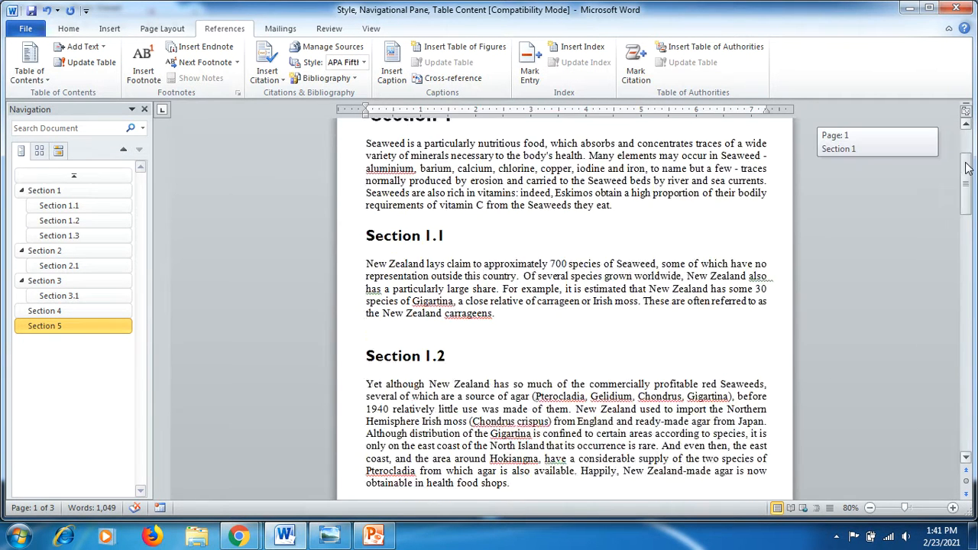
{"action": "scroll", "scroll_direction": "down", "scroll_amount": 3}
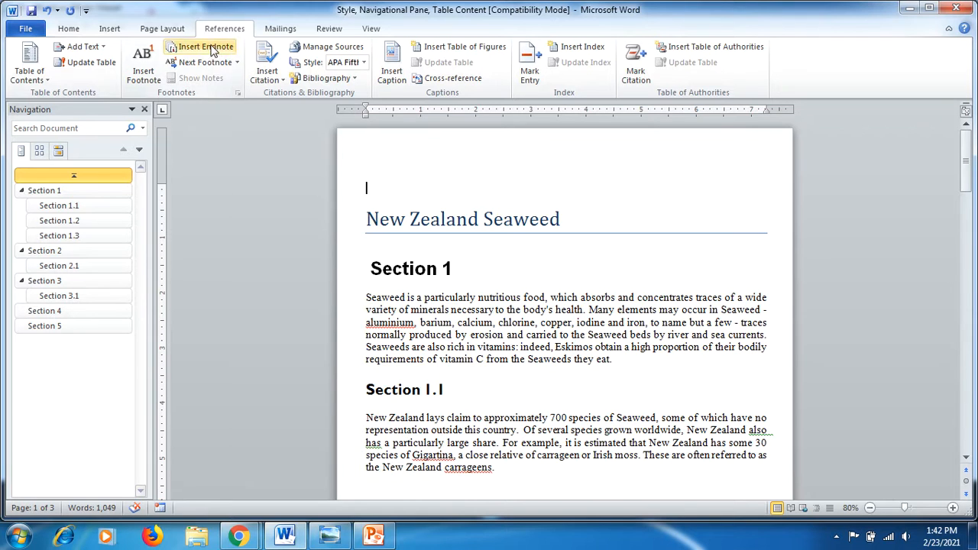
{"action": "mouse_move", "coordinate": [29, 61]}
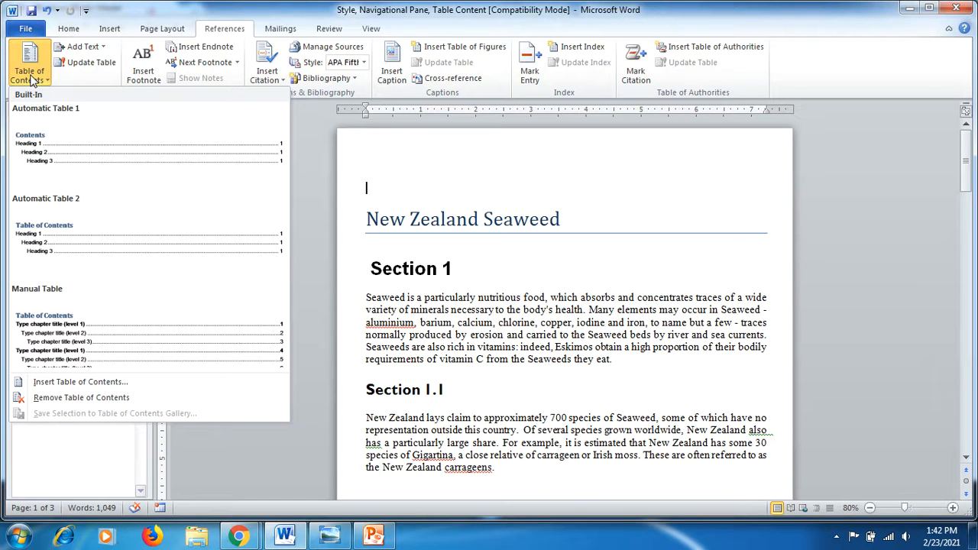
{"action": "mouse_move", "coordinate": [45, 145]}
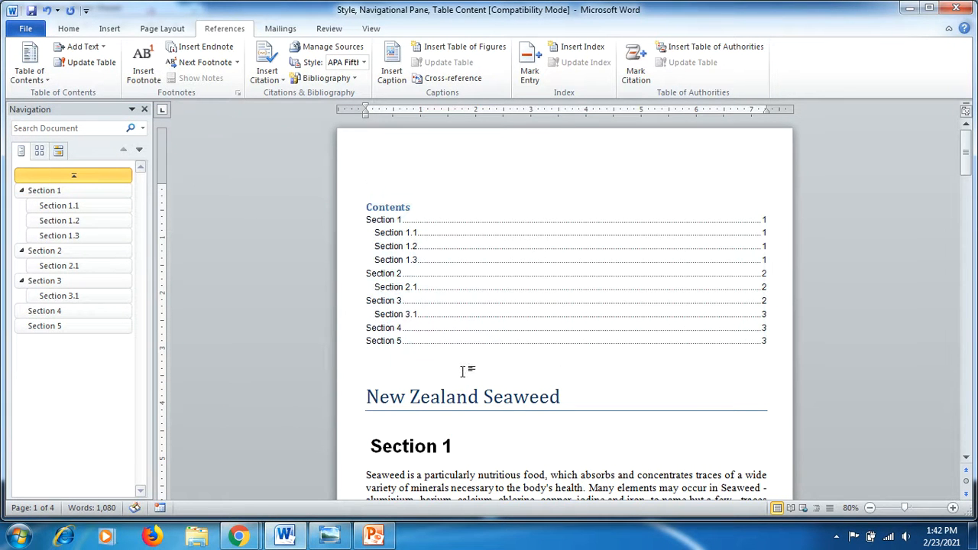
Insert Automatic Table 1 contents for Sections 1–5, then review the document and return to the top
{"action": "left_click", "coordinate": [366, 365]}
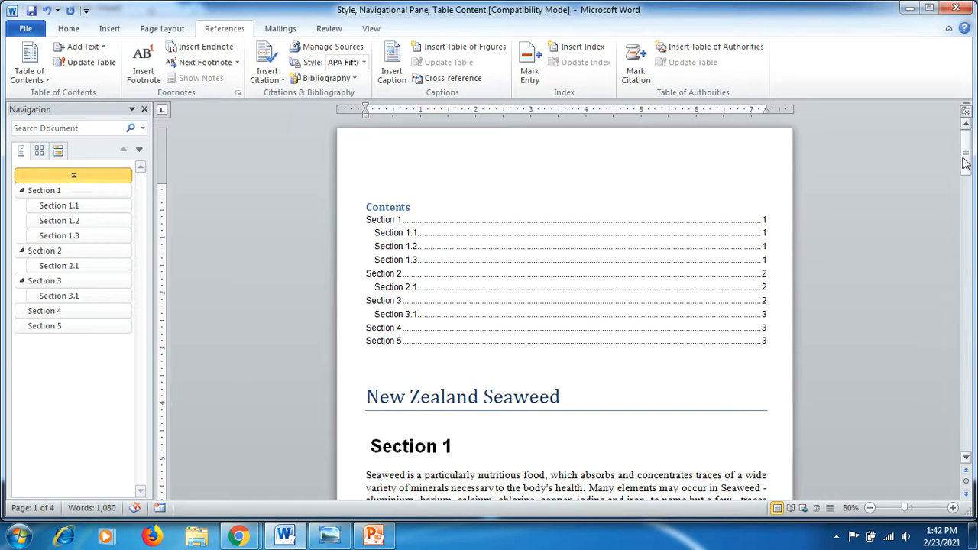
{"action": "left_click", "coordinate": [366, 366]}
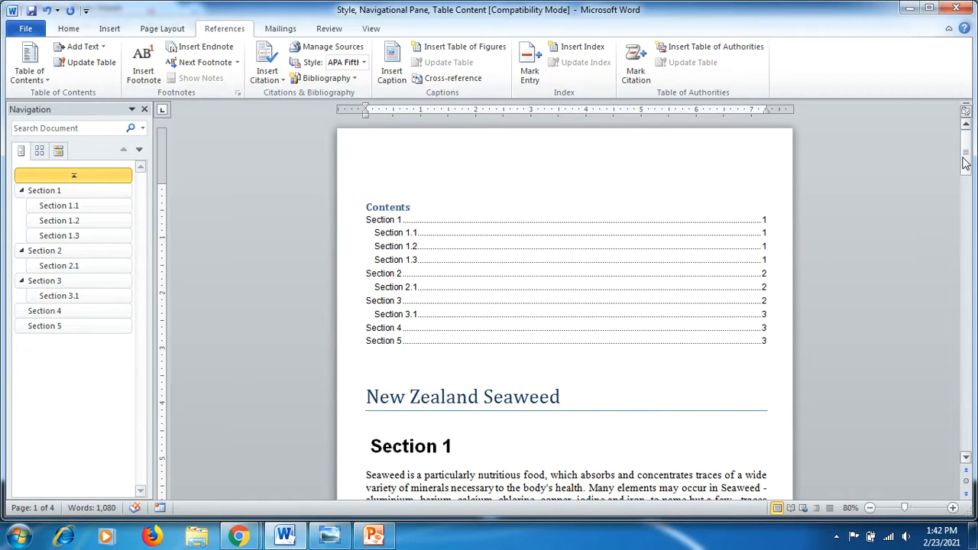
{"action": "left_click", "coordinate": [366, 366]}
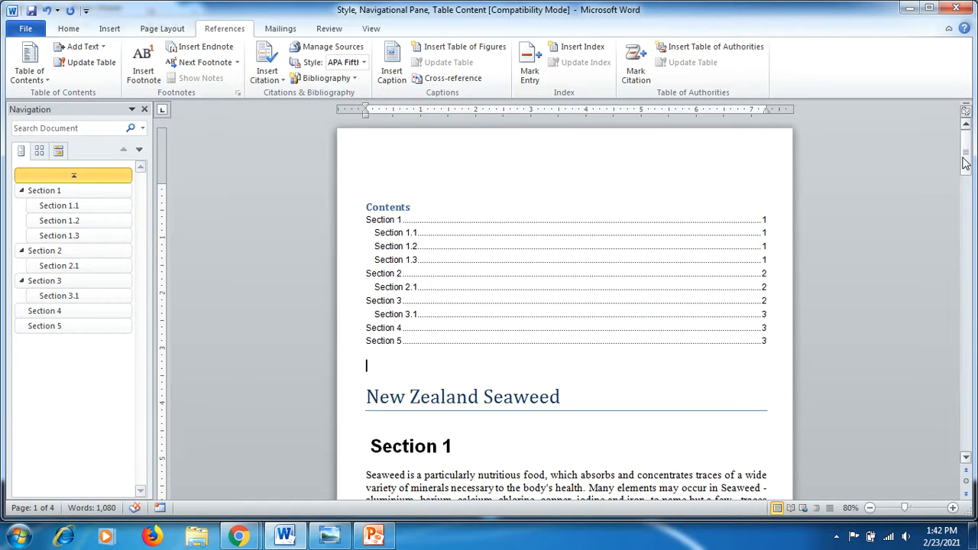
{"action": "scroll", "scroll_direction": "down", "scroll_amount": 3}
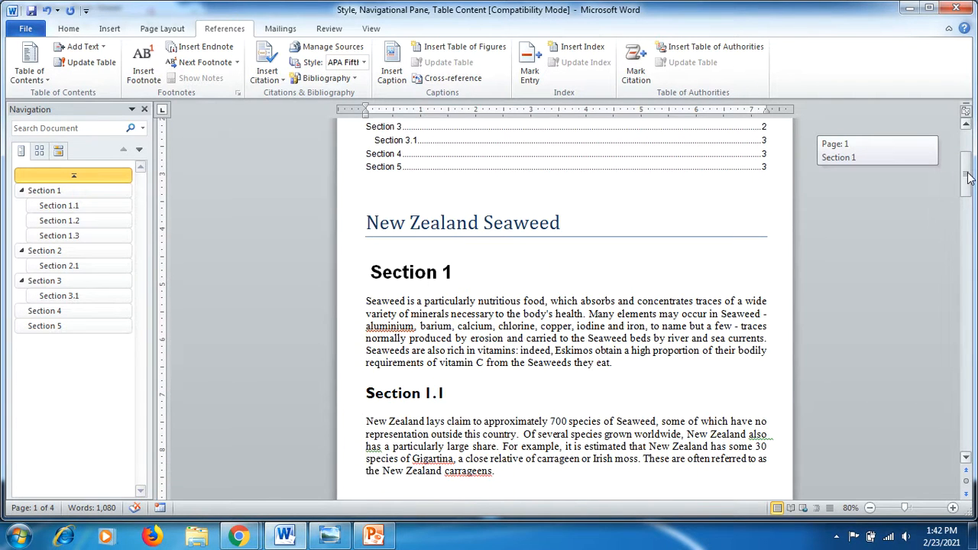
{"action": "scroll", "scroll_direction": "down", "scroll_amount": 3}
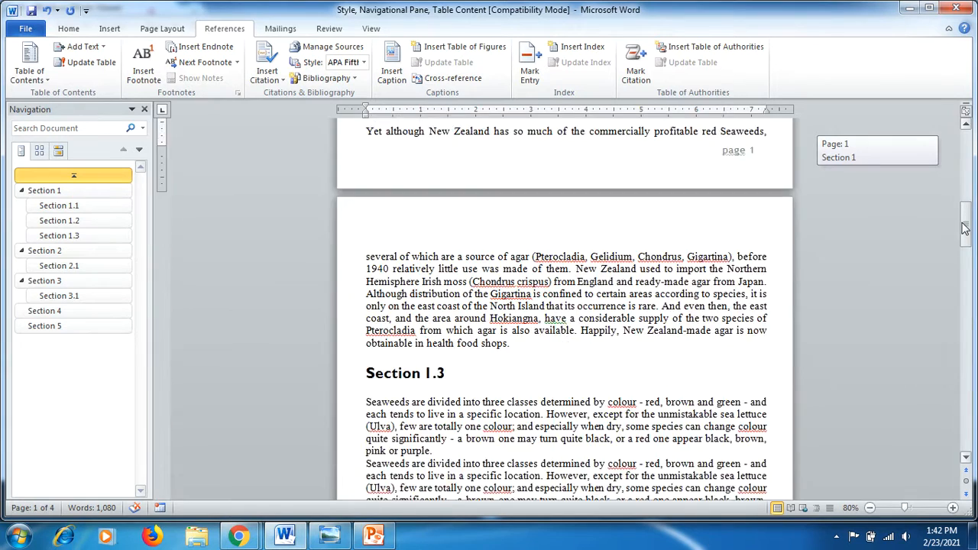
{"action": "scroll", "scroll_direction": "down", "scroll_amount": 3}
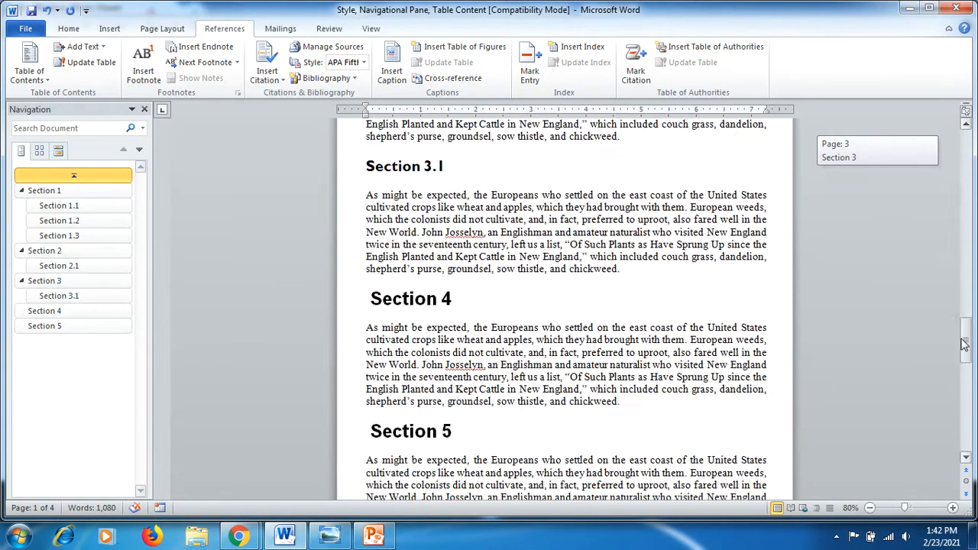
{"action": "scroll", "scroll_direction": "down", "scroll_amount": 3}
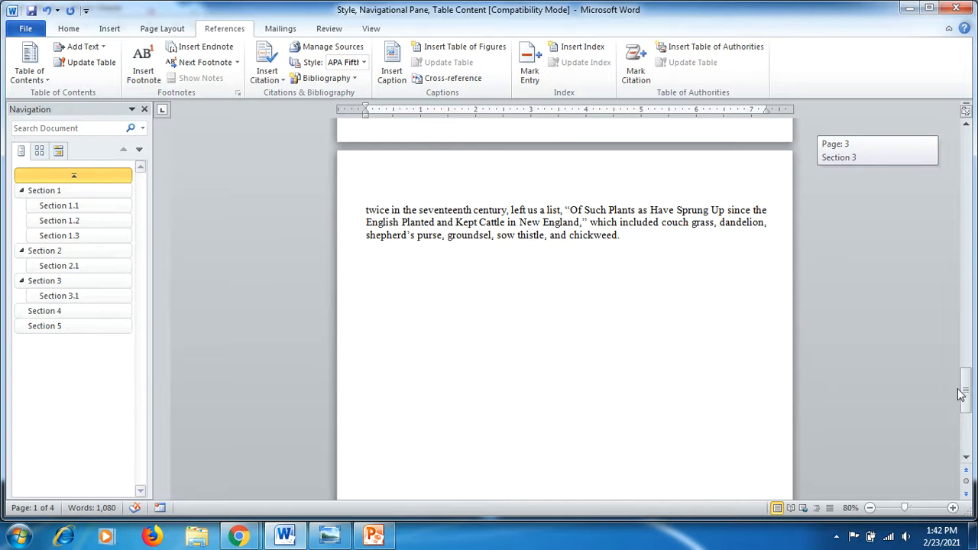
{"action": "scroll", "scroll_direction": "up", "scroll_amount": 3}
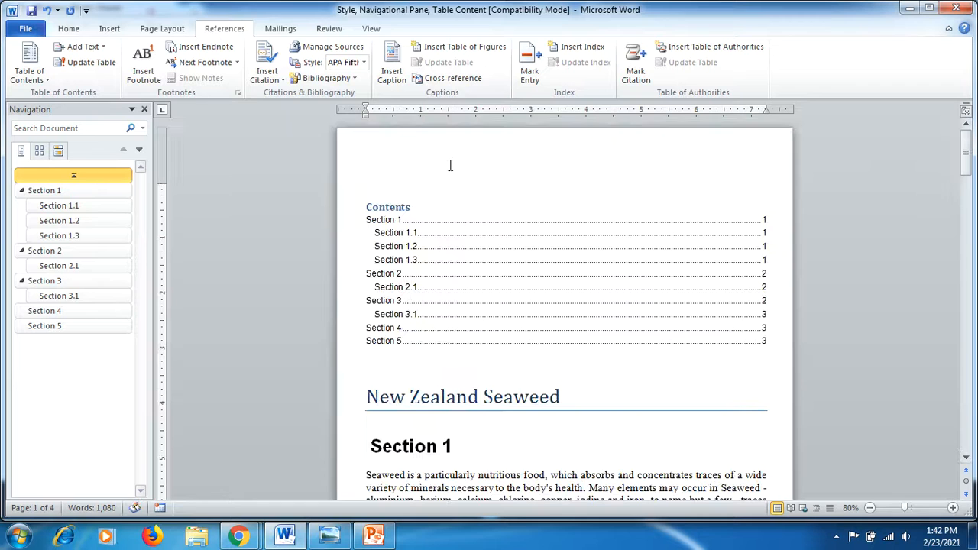
Jump from Section 2 through Section 3 to Section 4 using the Navigation Pane headings
{"action": "left_click", "coordinate": [370, 28]}
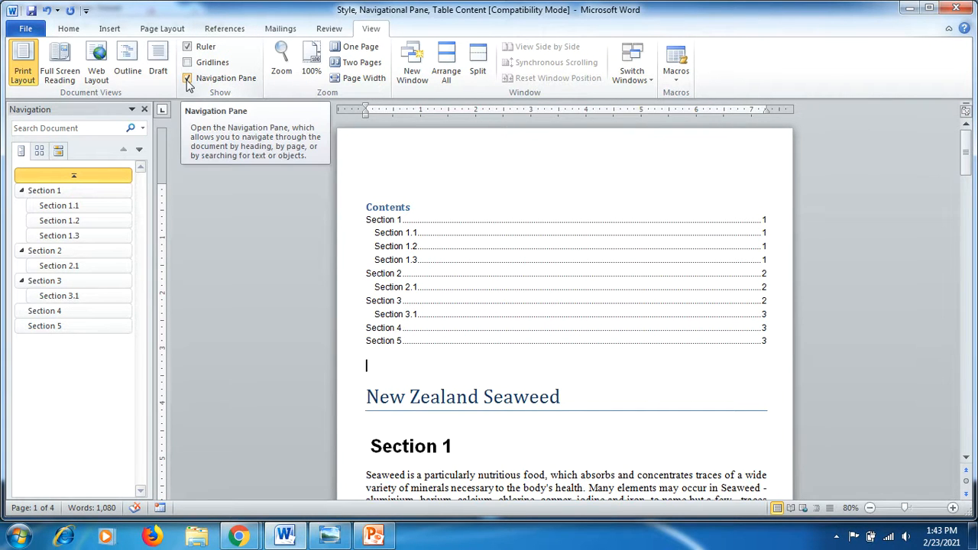
{"action": "mouse_move", "coordinate": [204, 63]}
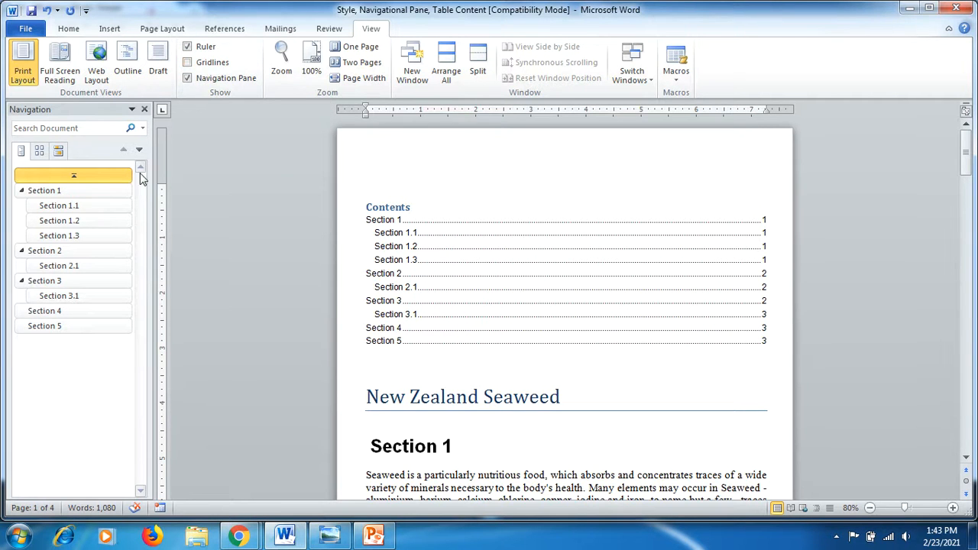
{"action": "left_click", "coordinate": [45, 251]}
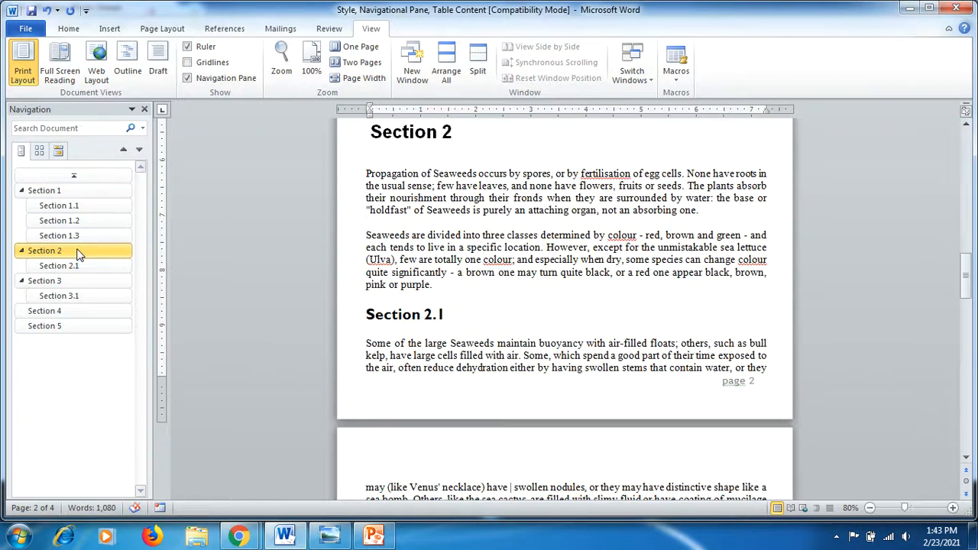
{"action": "left_click", "coordinate": [44, 280]}
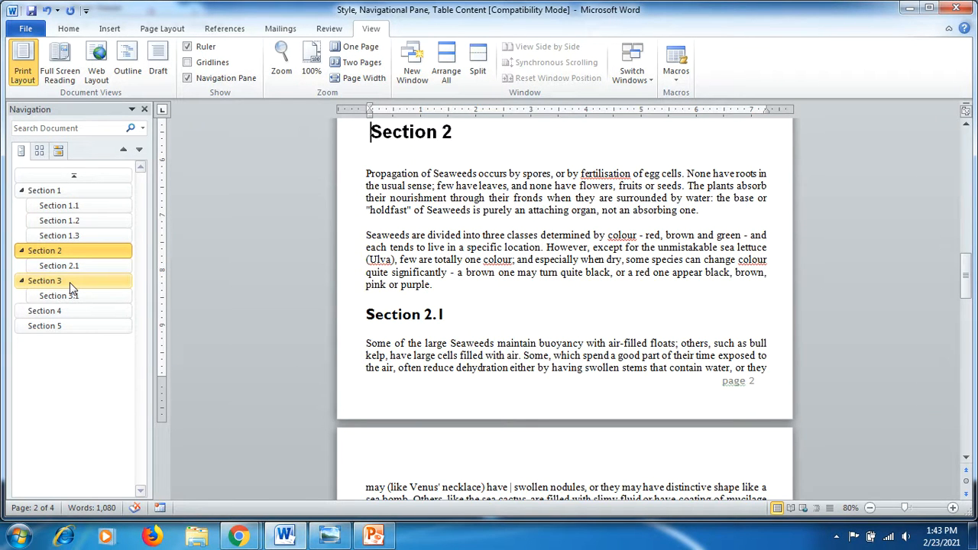
{"action": "left_click", "coordinate": [45, 280]}
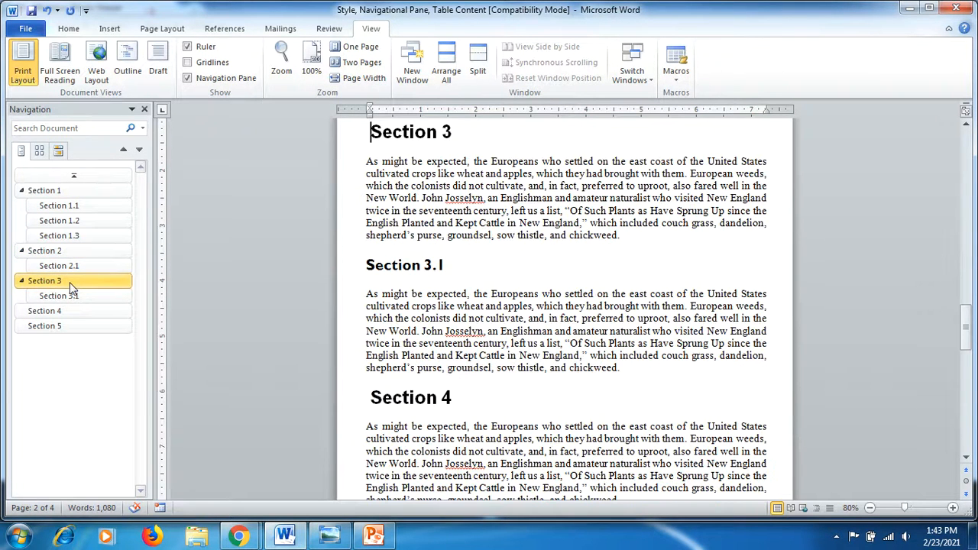
{"action": "left_click", "coordinate": [44, 310]}
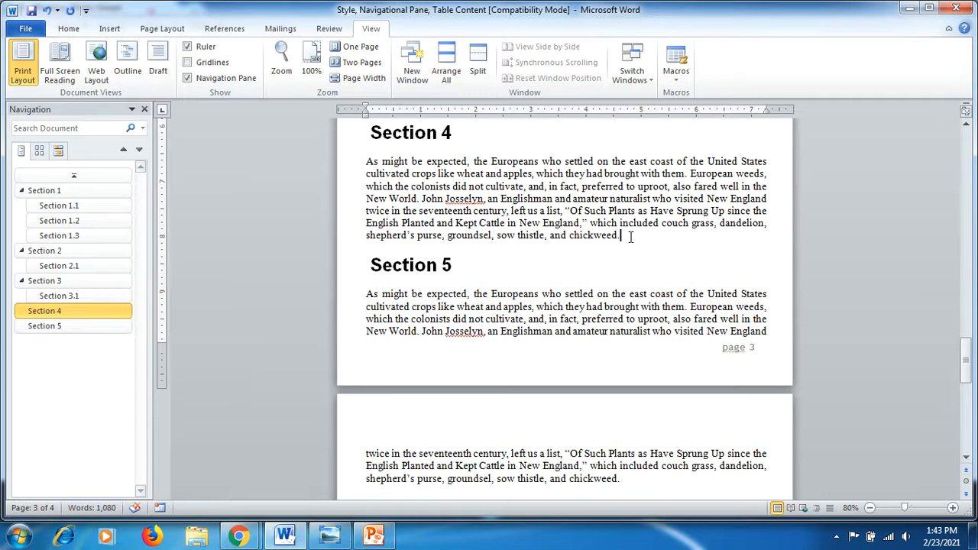
Delete the quoted plant list so Section 4 ends at "left us a list.", then revisit Section 3.1 and Section 4
{"action": "left_click_drag", "start_coordinate": [565, 211], "coordinate": [619, 235]}
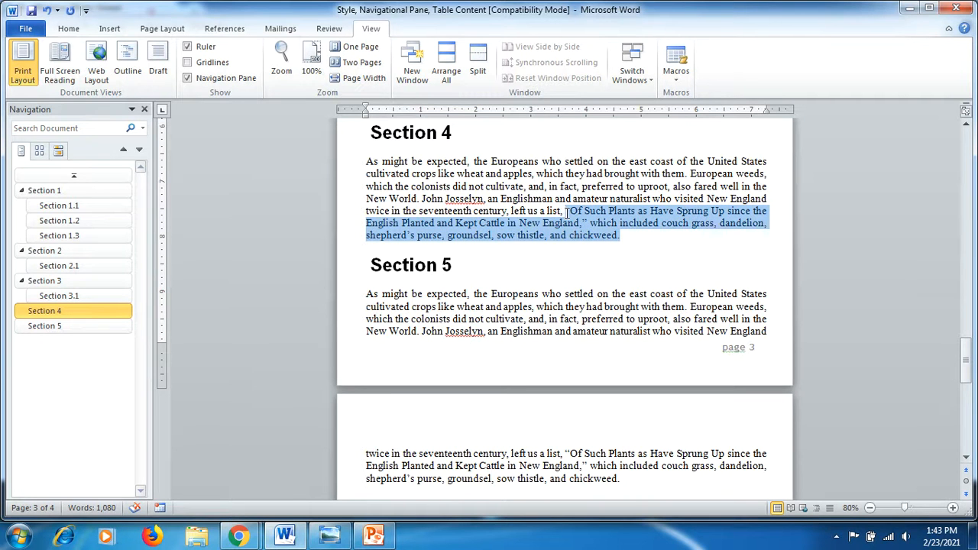
{"action": "key", "text": "Delete"}
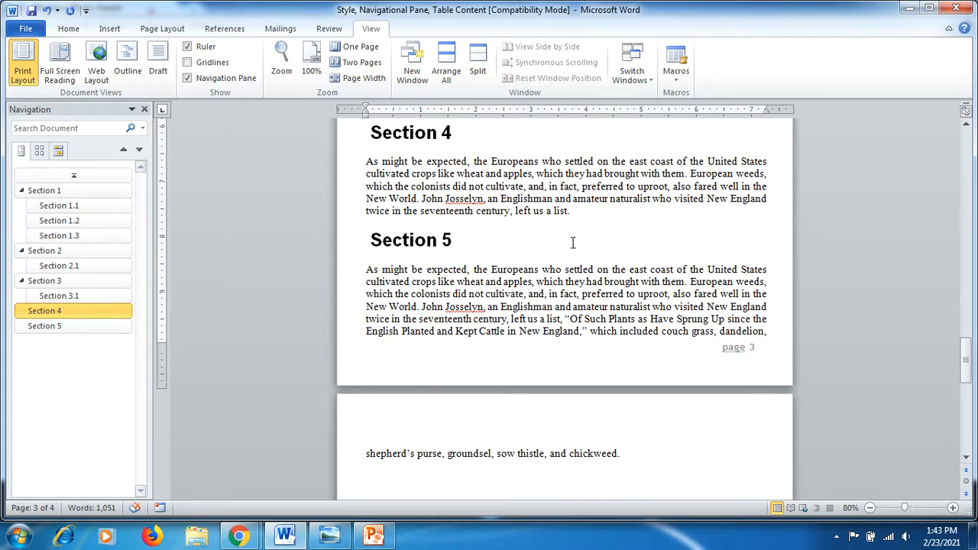
{"action": "left_click", "coordinate": [45, 326]}
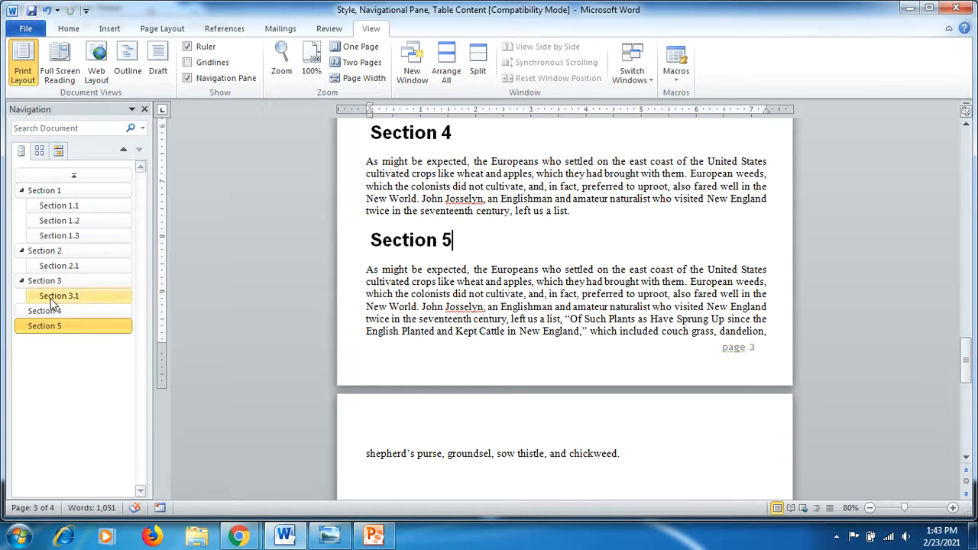
{"action": "left_click", "coordinate": [59, 295]}
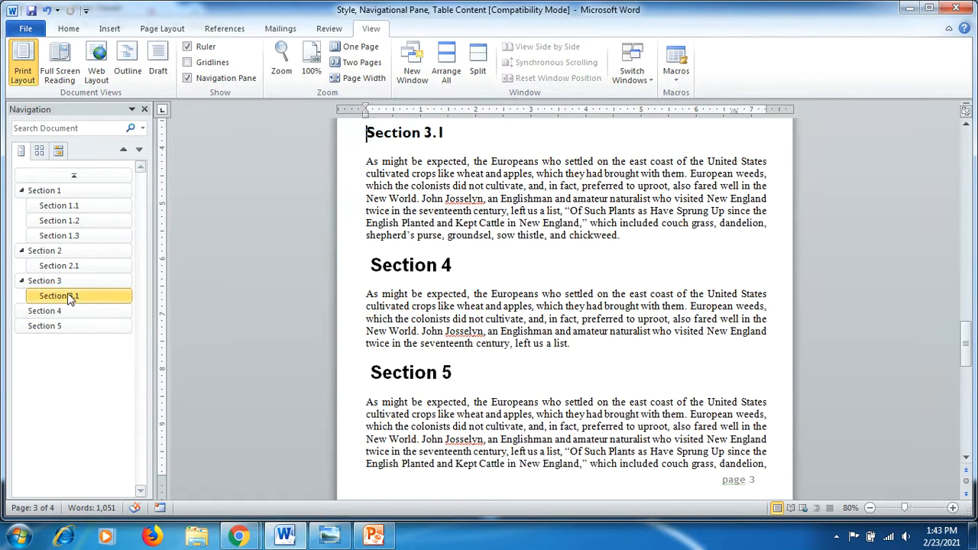
{"action": "left_click", "coordinate": [44, 310]}
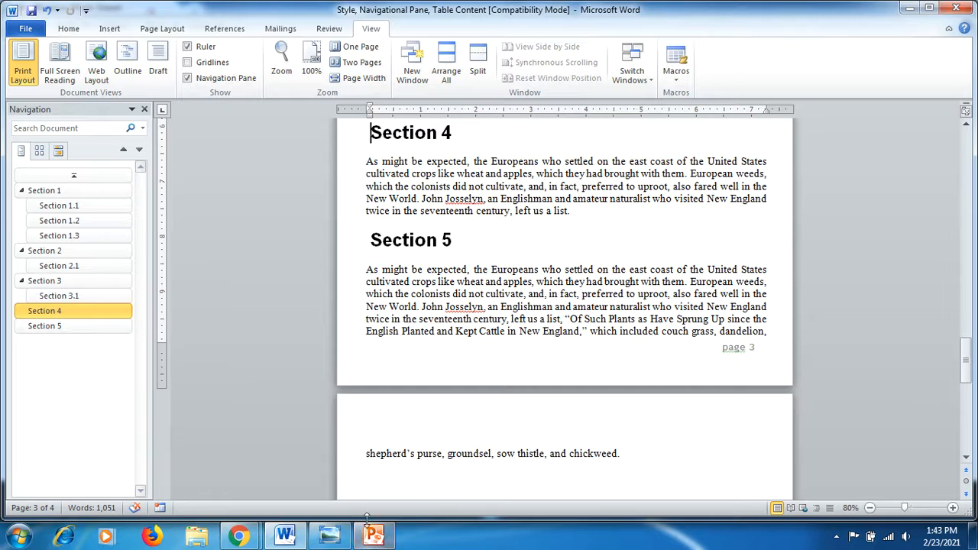
{"action": "mouse_move", "coordinate": [374, 534]}
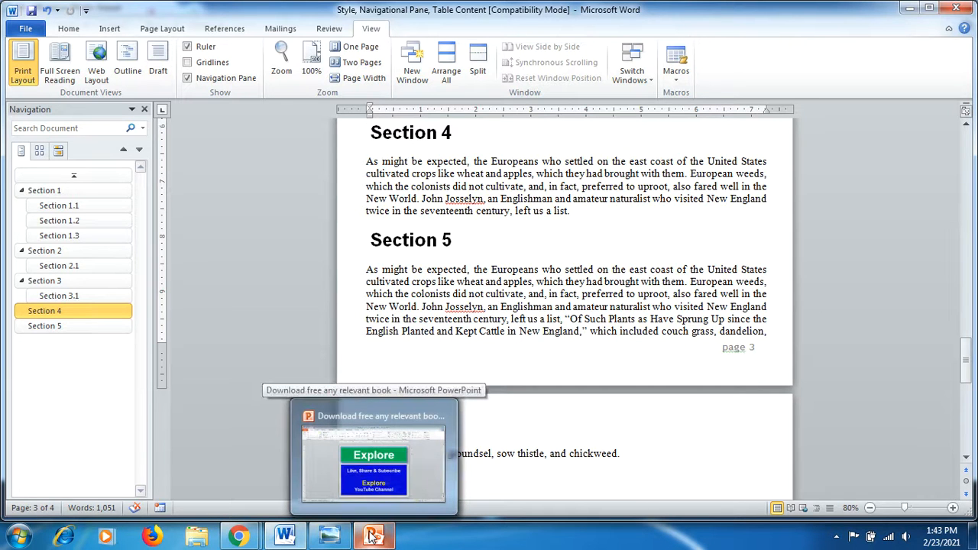